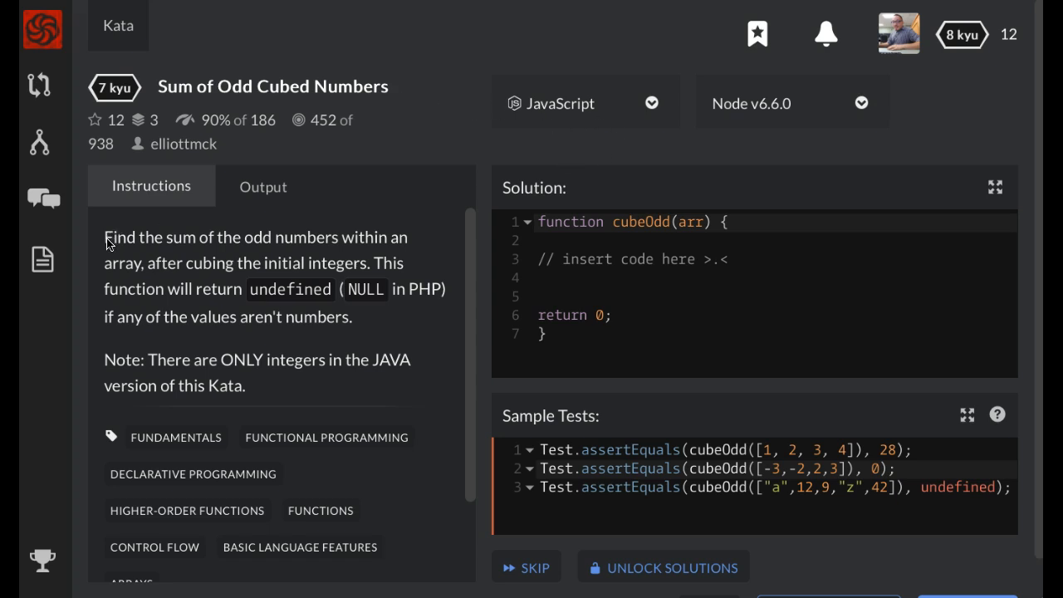
{"action": "mouse_move", "coordinate": [275, 257]}
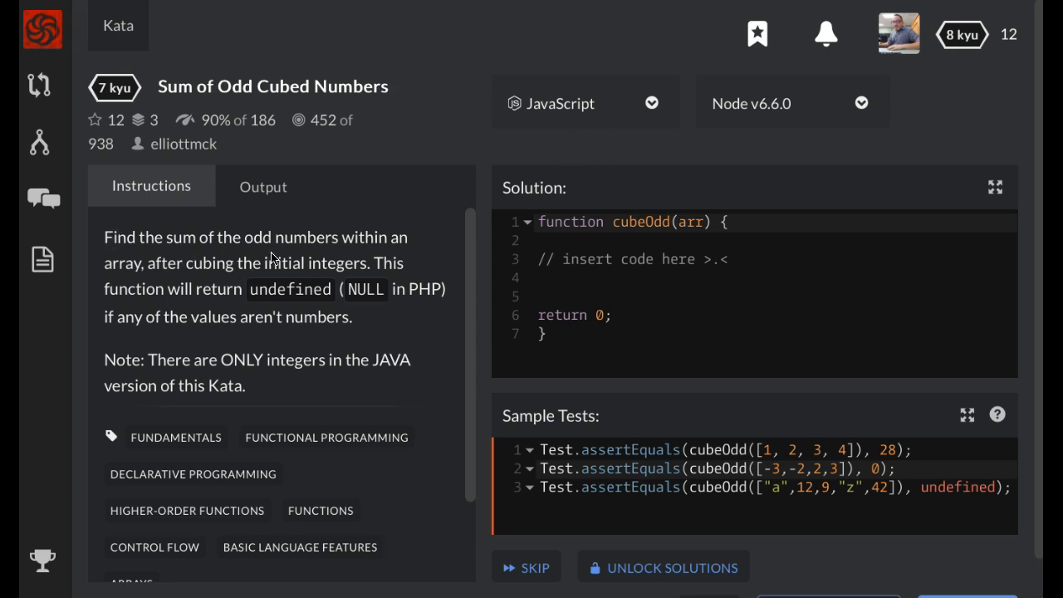
{"action": "mouse_move", "coordinate": [374, 280]}
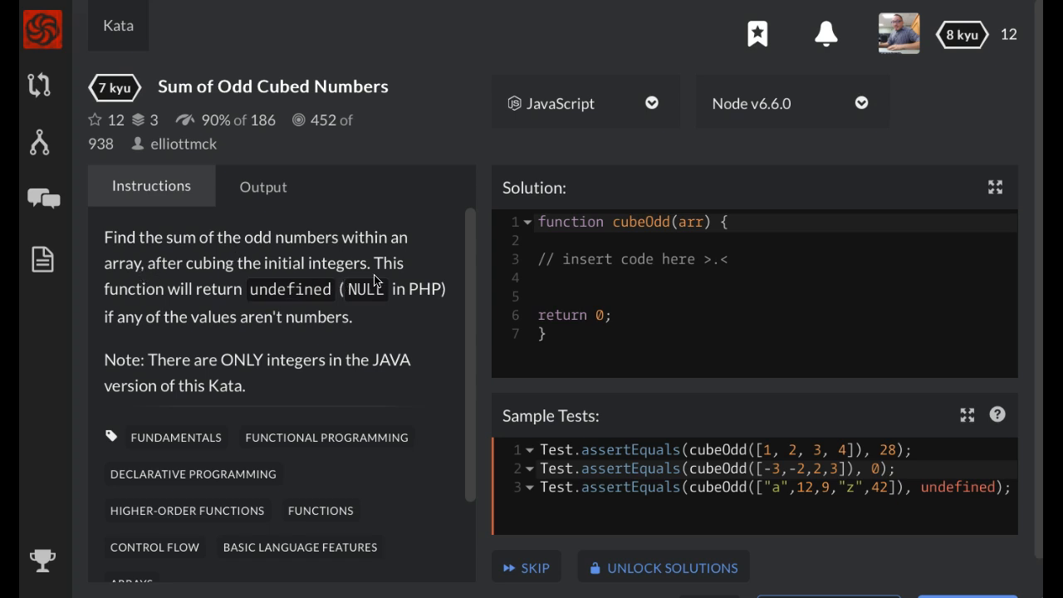
{"action": "mouse_move", "coordinate": [300, 302]}
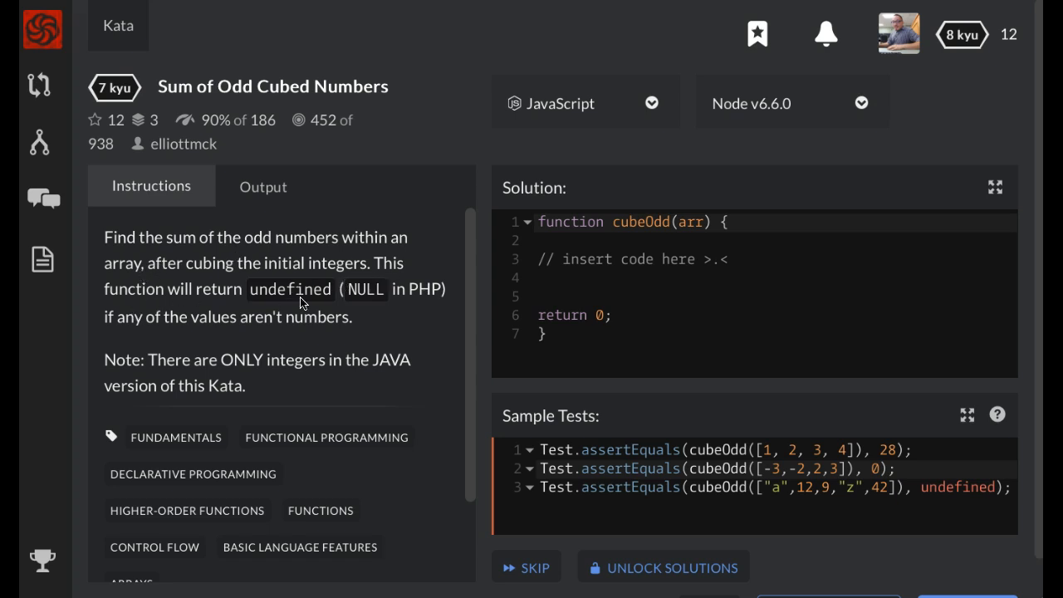
{"action": "mouse_move", "coordinate": [270, 345]}
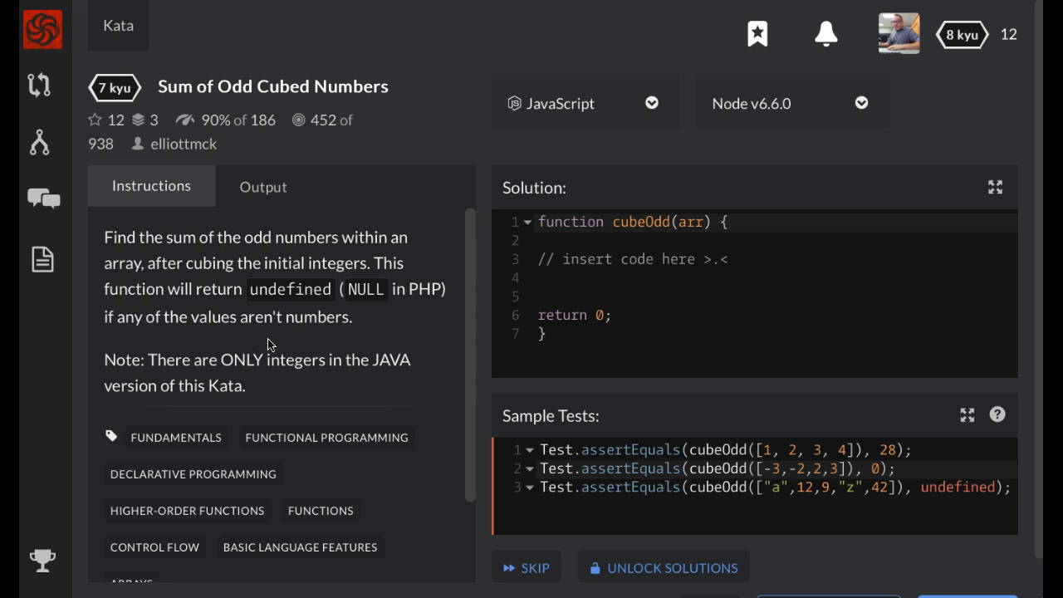
{"action": "mouse_move", "coordinate": [613, 260]}
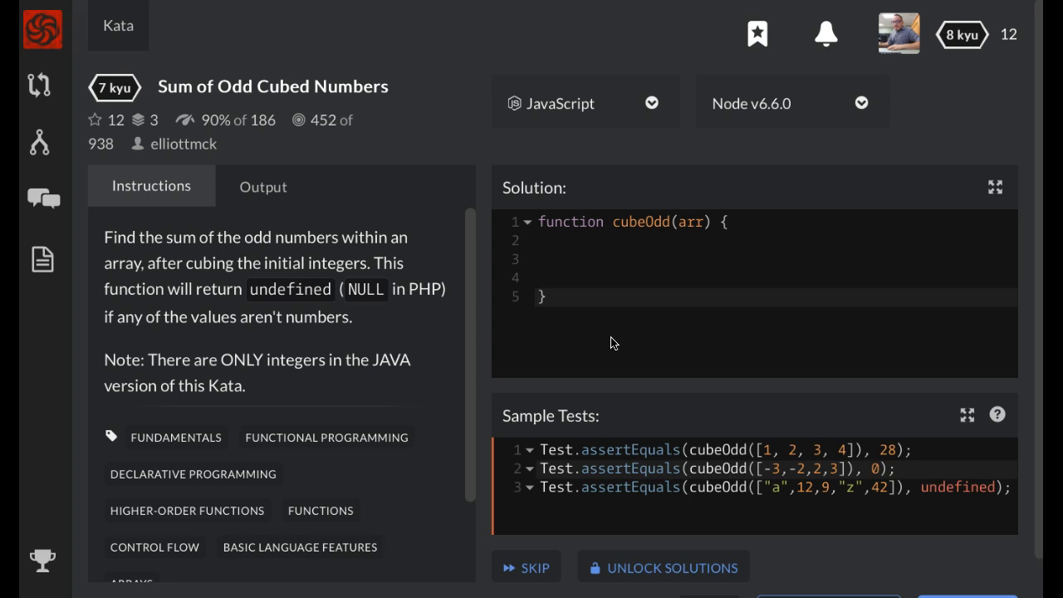
{"action": "mouse_move", "coordinate": [834, 383]}
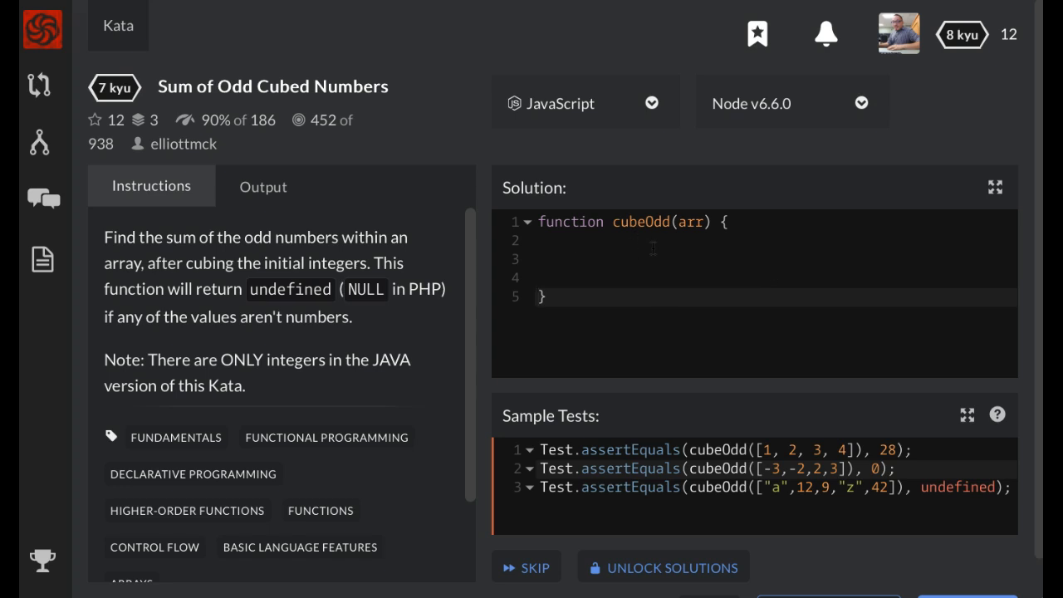
Step: Delete the '// insert code here' comment and 'return 0;' line from cubeOdd
{"action": "left_click", "coordinate": [539, 296]}
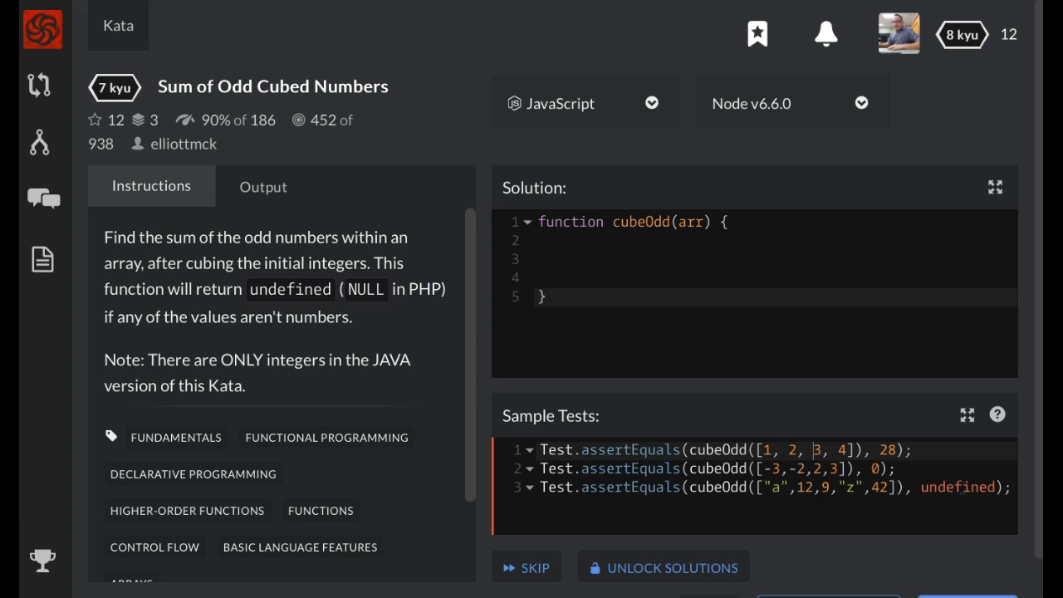
Step: Declare 'var total = 0;' on line 2 of the cubeOdd function
{"action": "left_click", "coordinate": [568, 241]}
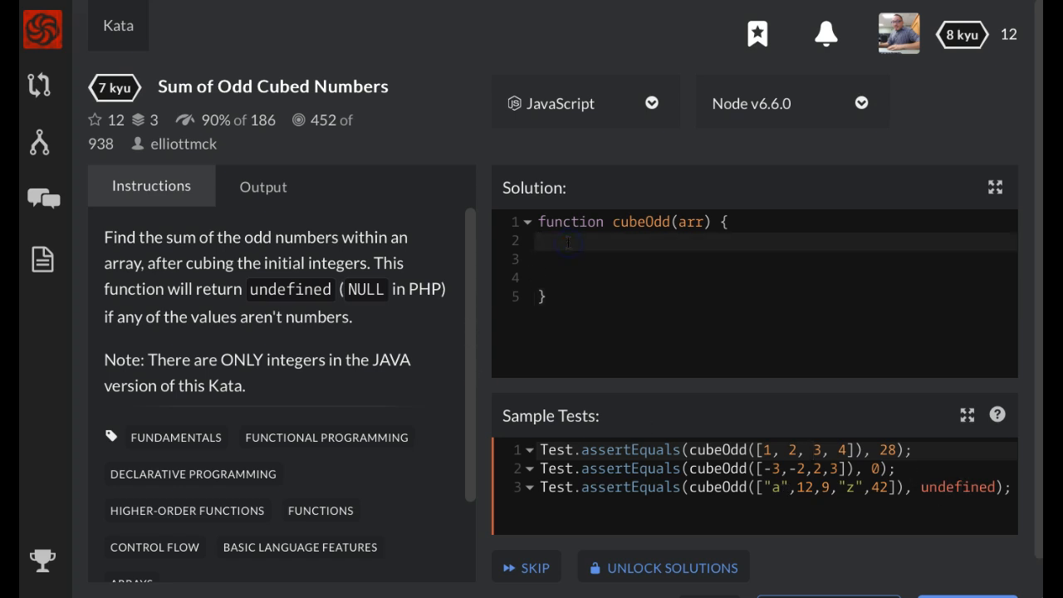
{"action": "type", "text": "var"}
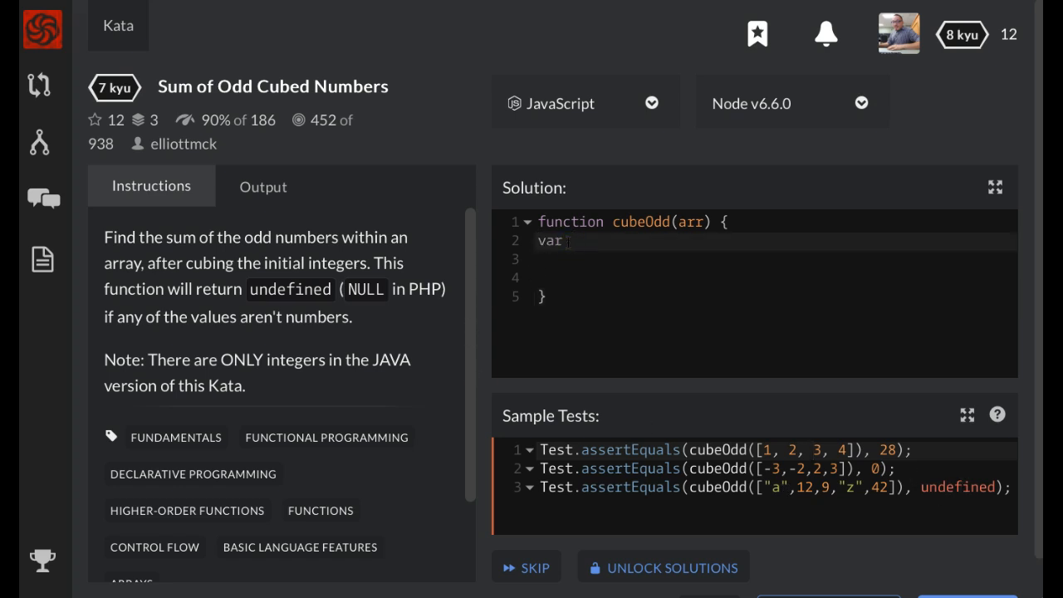
{"action": "type", "text": "tot"}
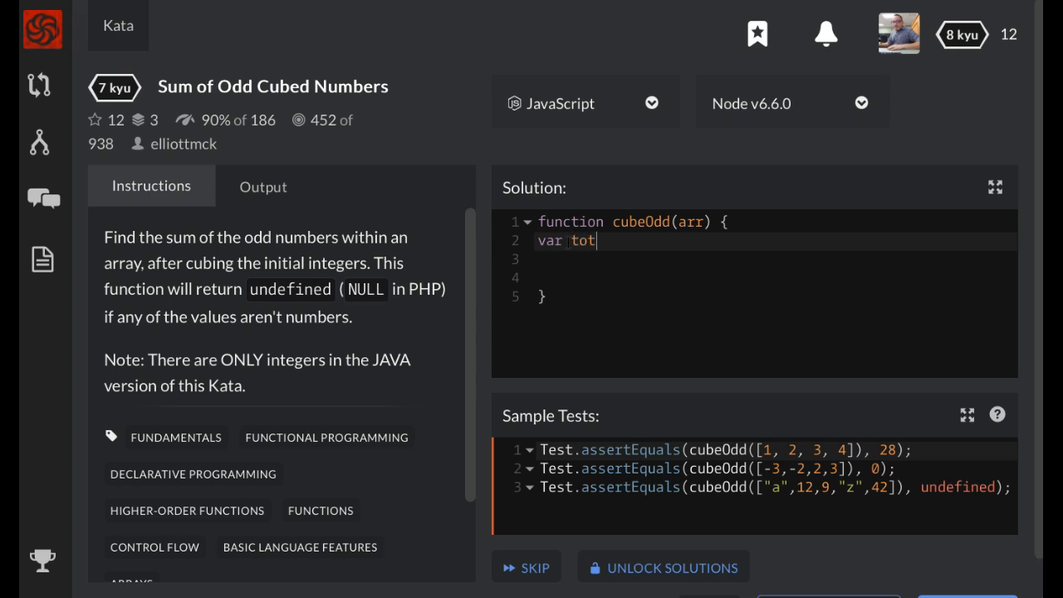
{"action": "type", "text": "al = 0"}
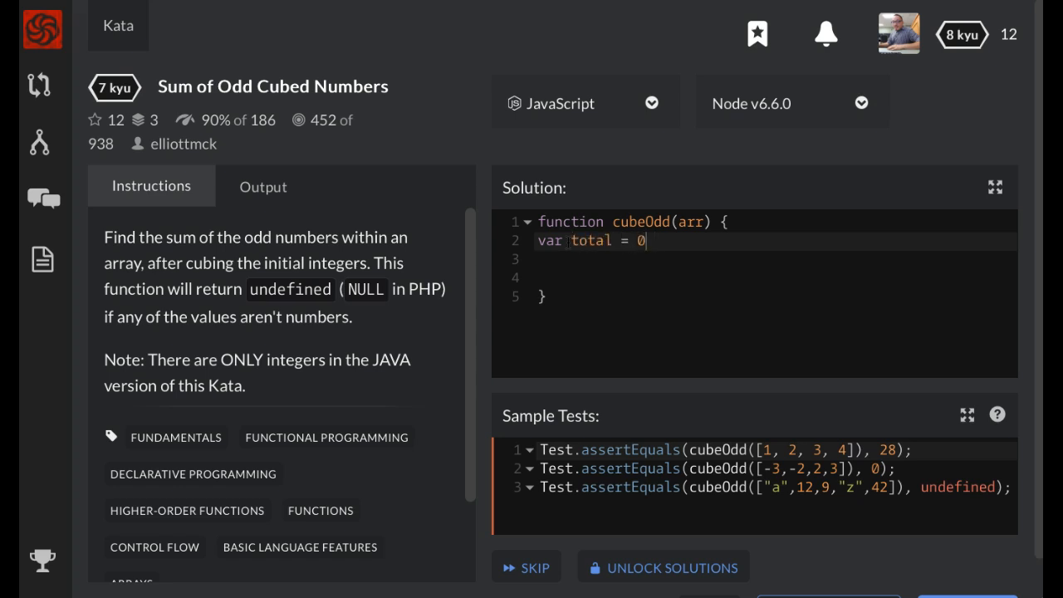
{"action": "type", "text": ";"}
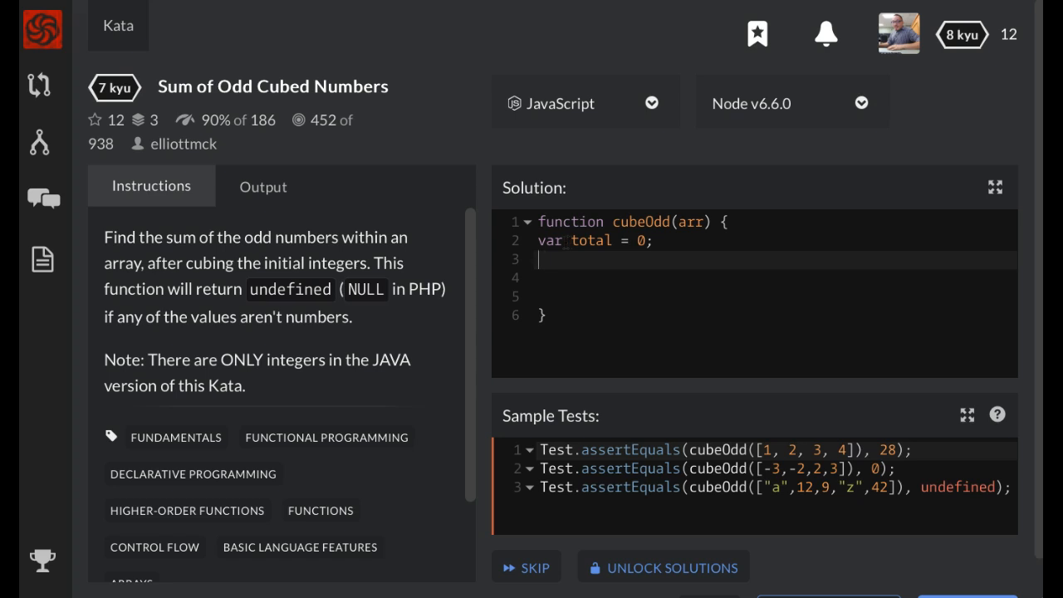
Step: Add 'for(var i = 0; i < arr.length; i++) {' below the total declaration
{"action": "type", "text": "for"}
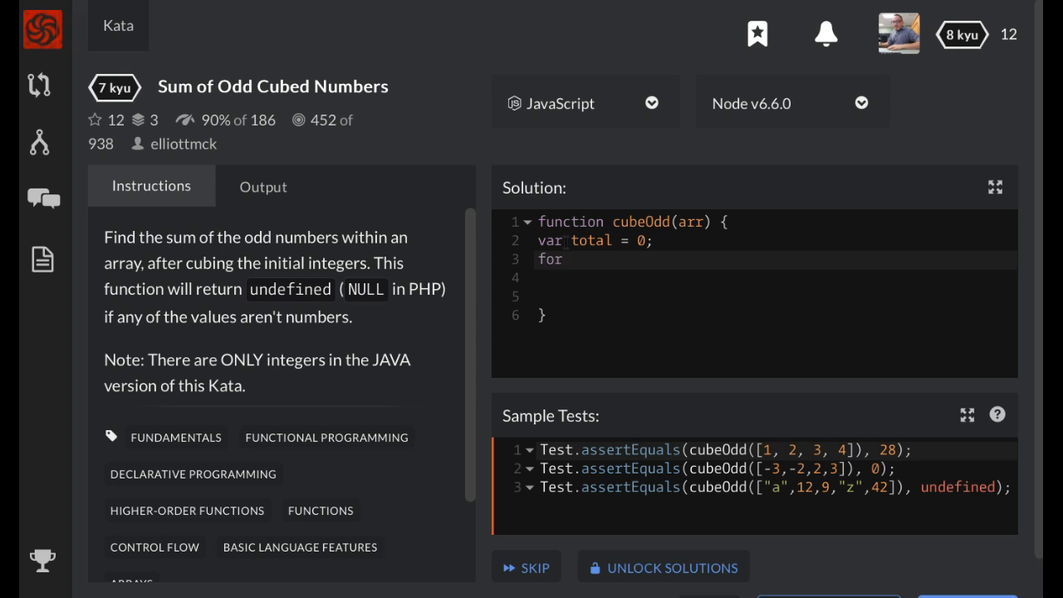
{"action": "type", "text": "(var"}
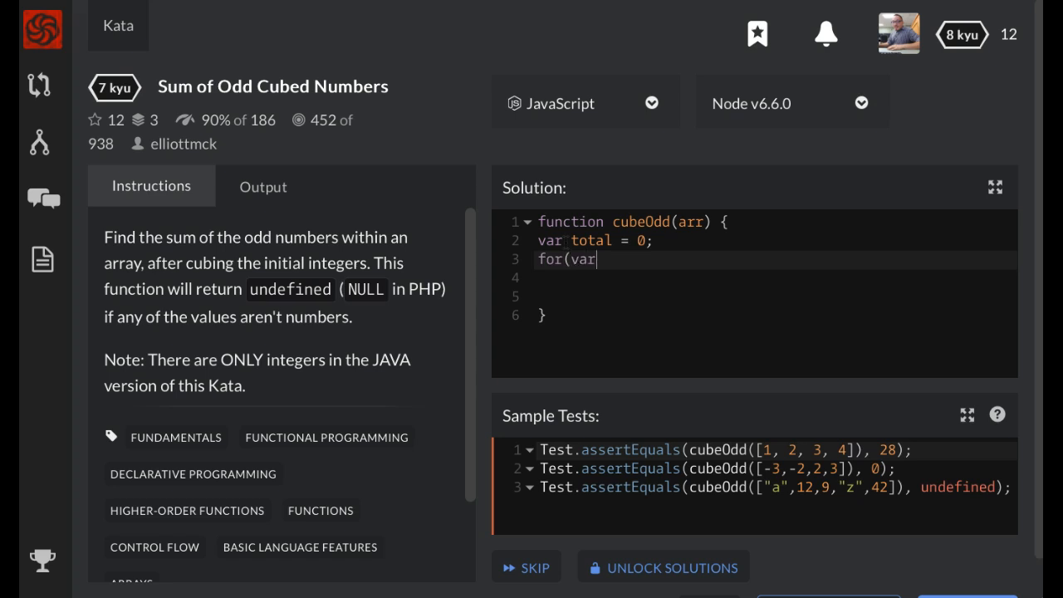
{"action": "type", "text": "i"}
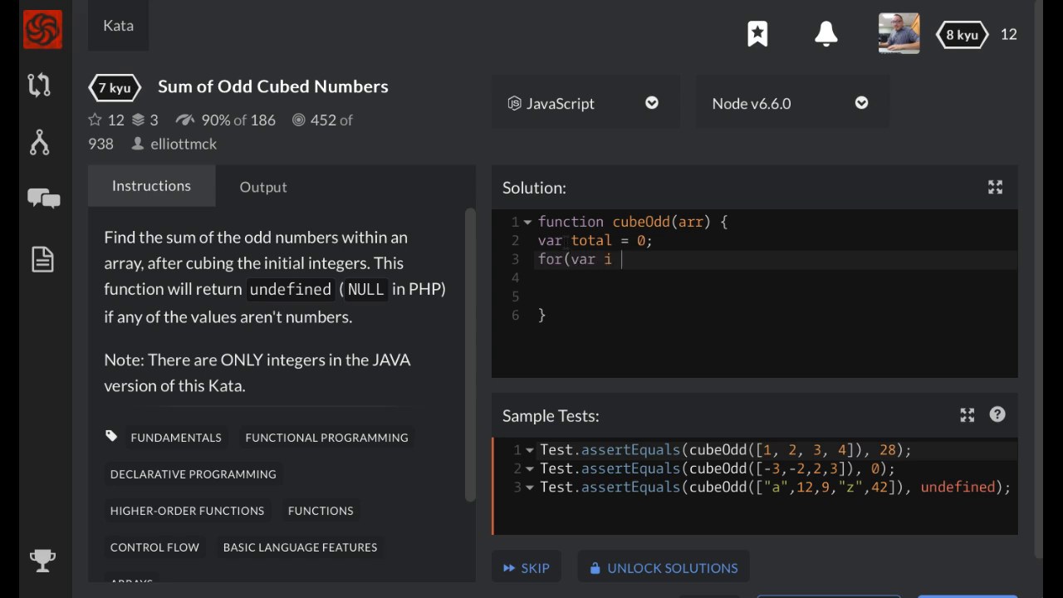
{"action": "type", "text": "= 0;"}
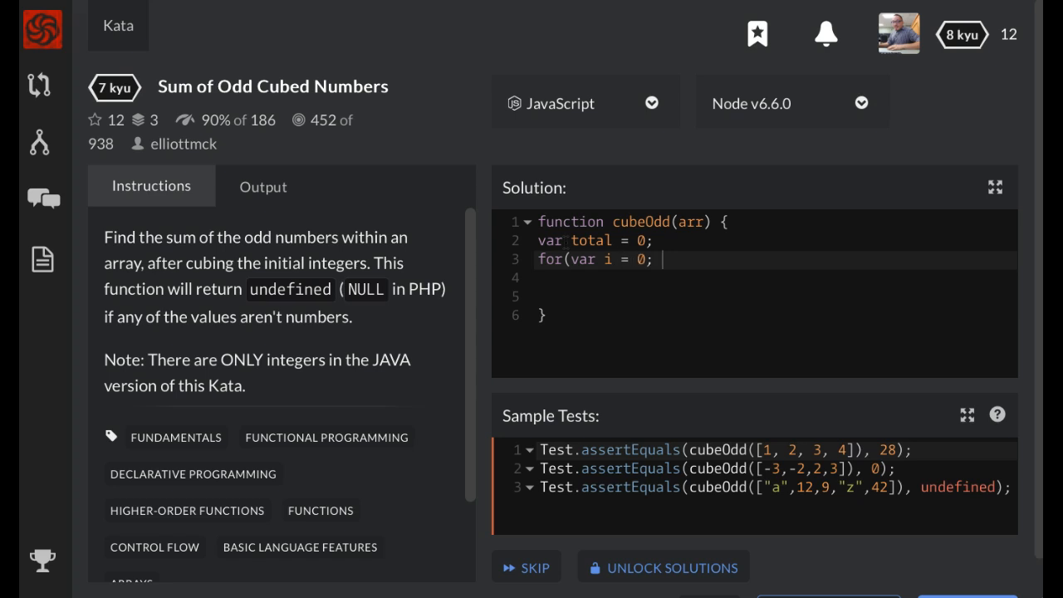
{"action": "type", "text": "i"}
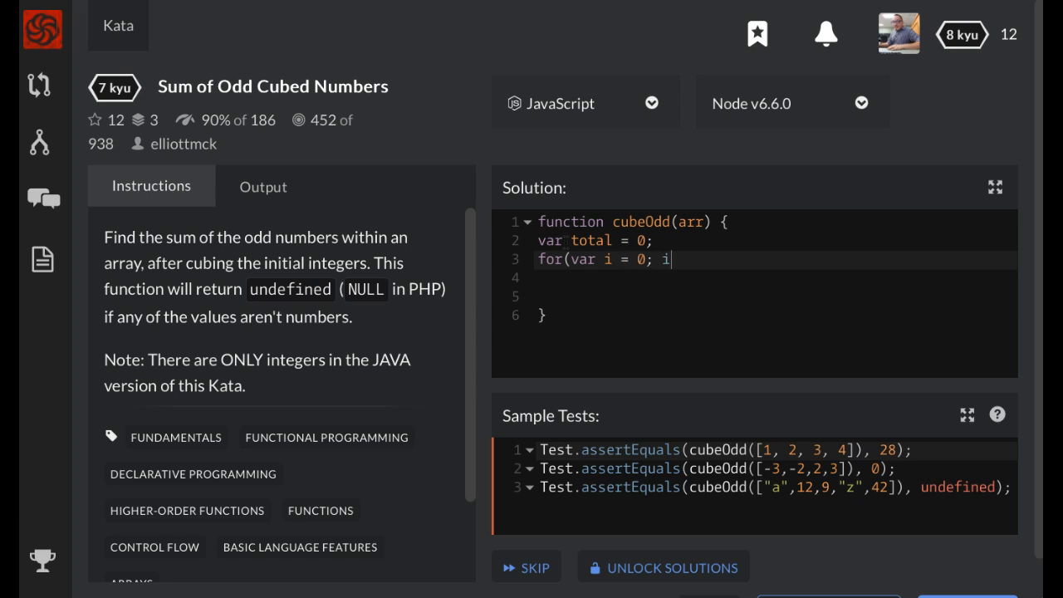
{"action": "type", "text": "<"}
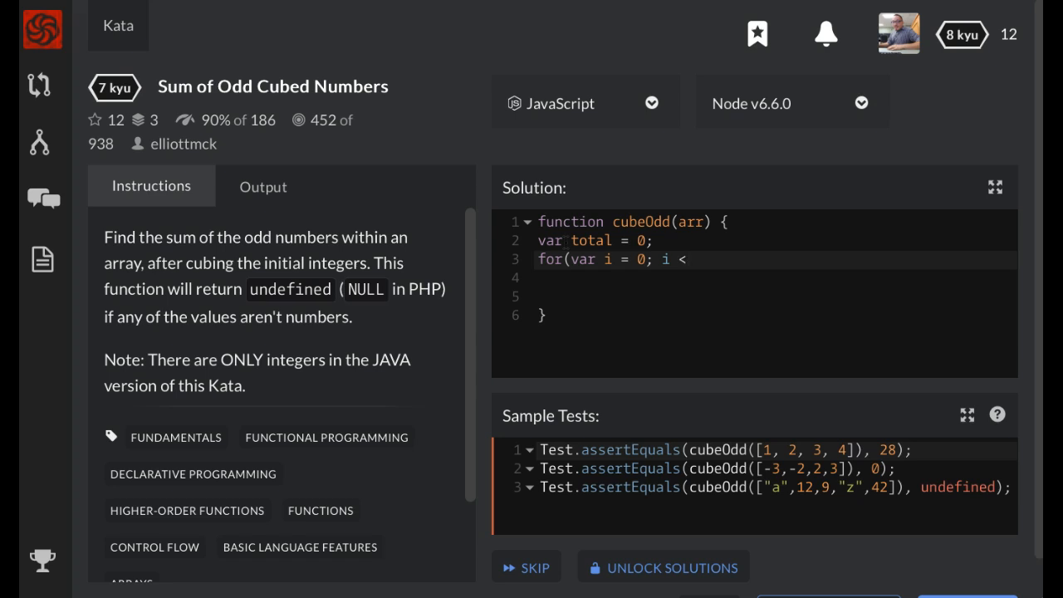
{"action": "left_click", "coordinate": [693, 259]}
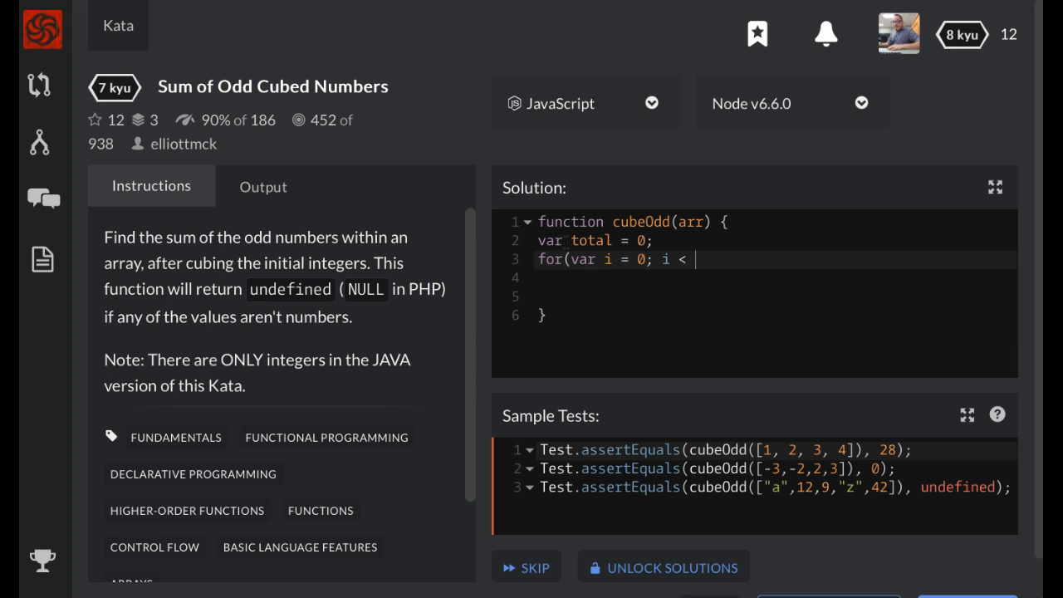
{"action": "type", "text": "arr.lengt"}
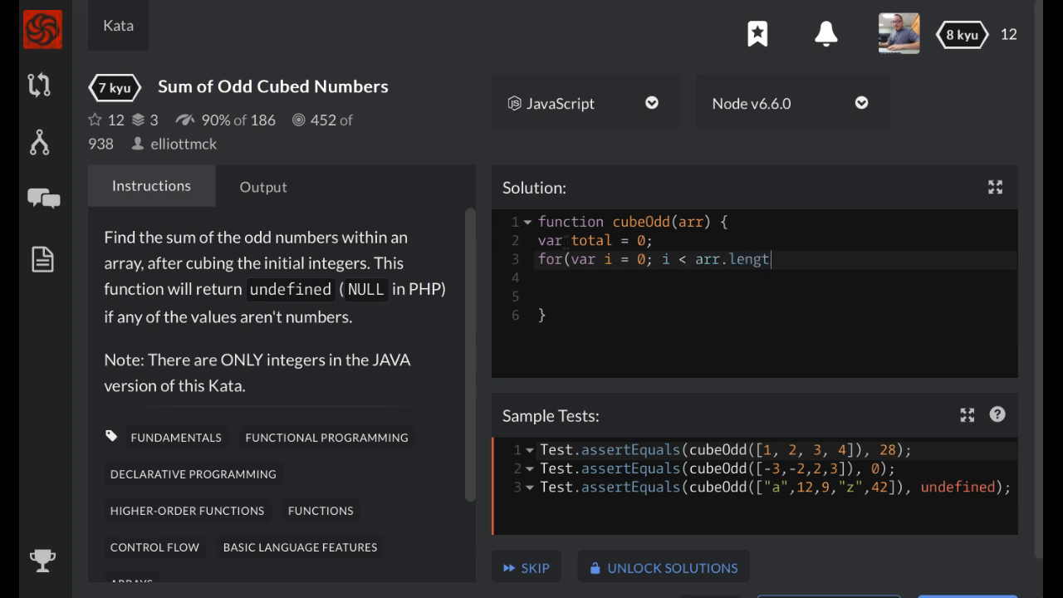
{"action": "type", "text": "h;"}
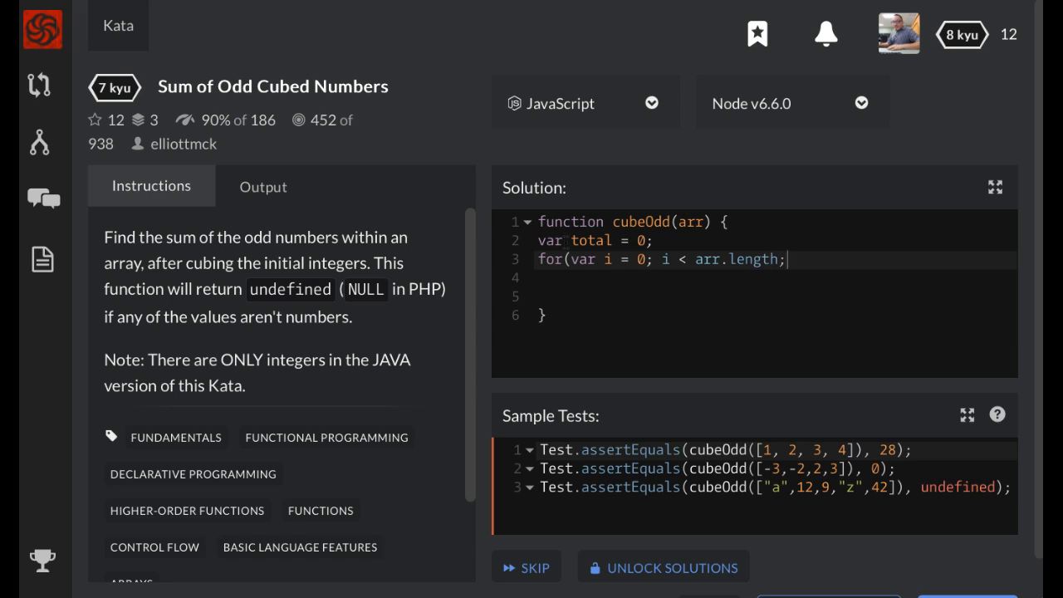
{"action": "type", "text": "i++"}
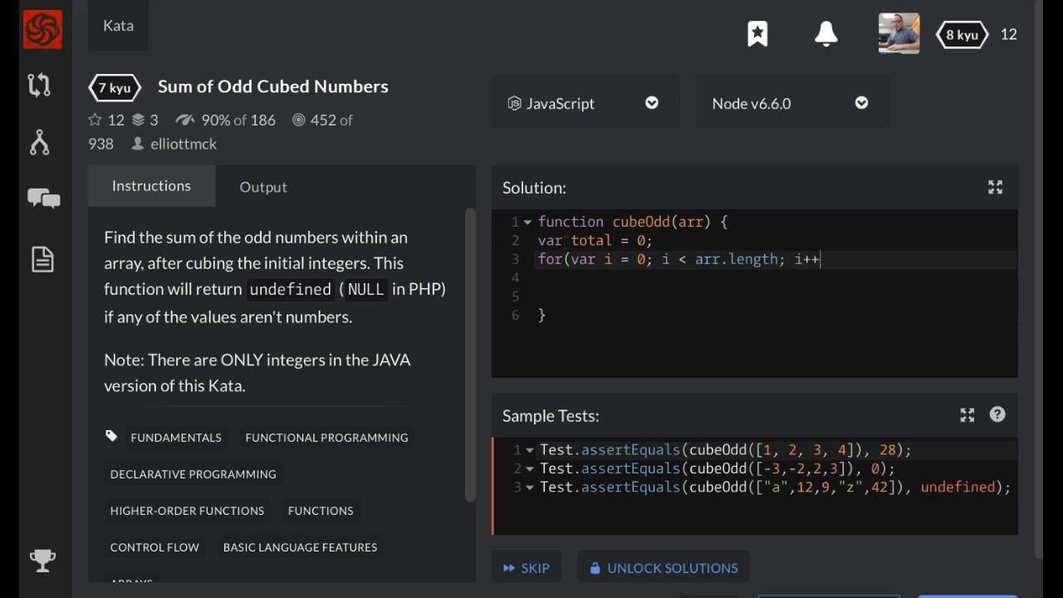
{"action": "type", "text": ")"}
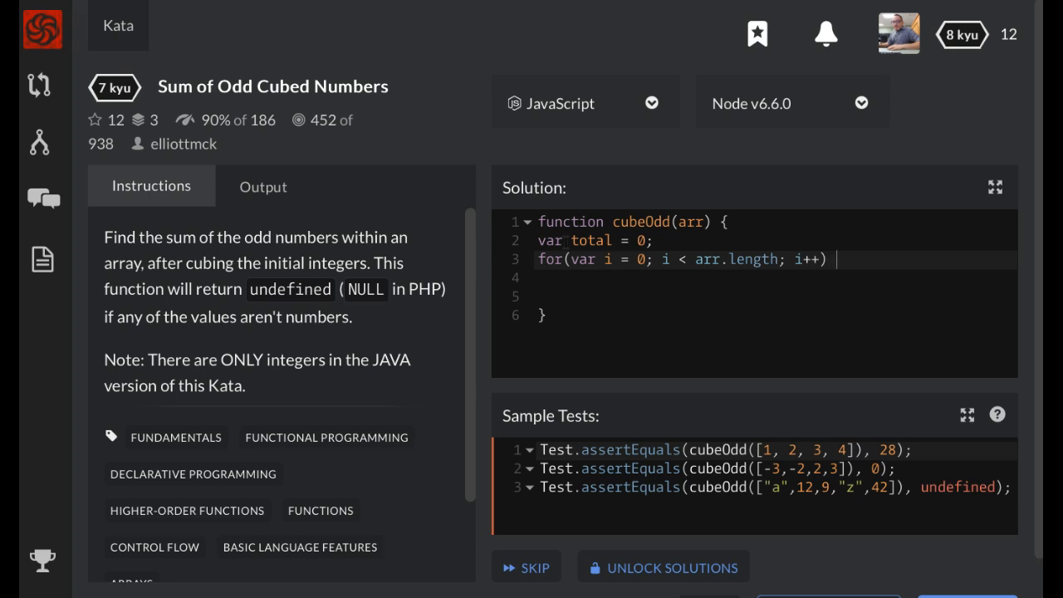
{"action": "type", "text": "{"}
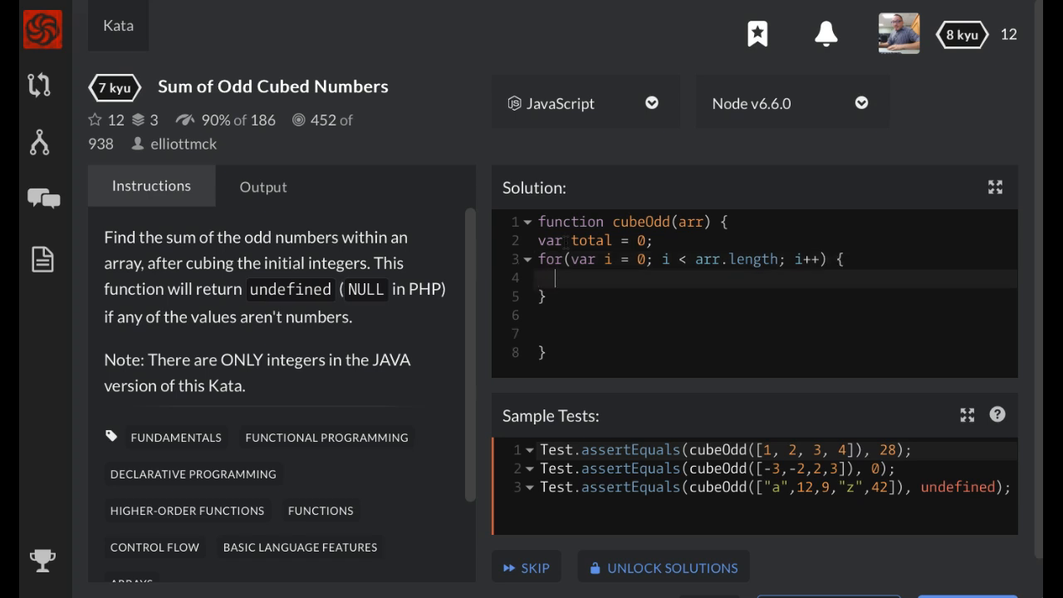
Step: Inside the loop, open an if block testing isNaN(arr[i]) against true
{"action": "type", "text": "if(is"}
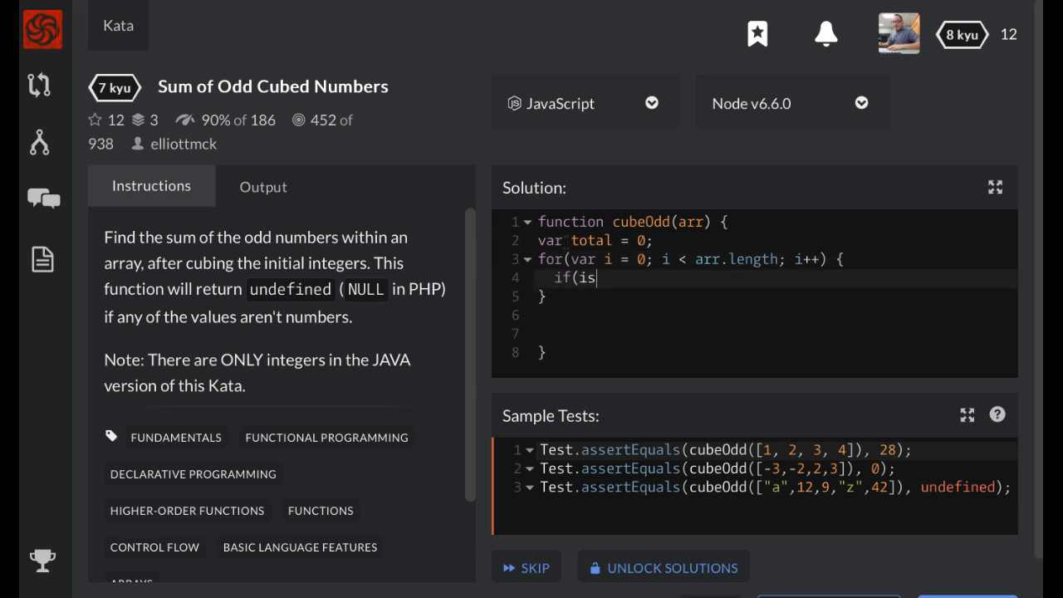
{"action": "type", "text": "NaN"}
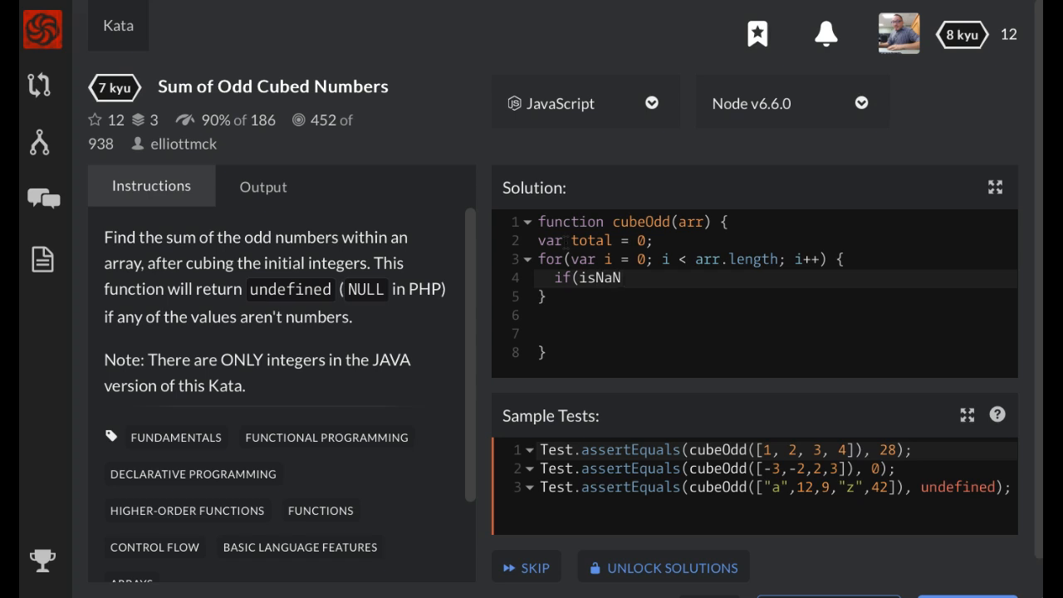
{"action": "type", "text": "("}
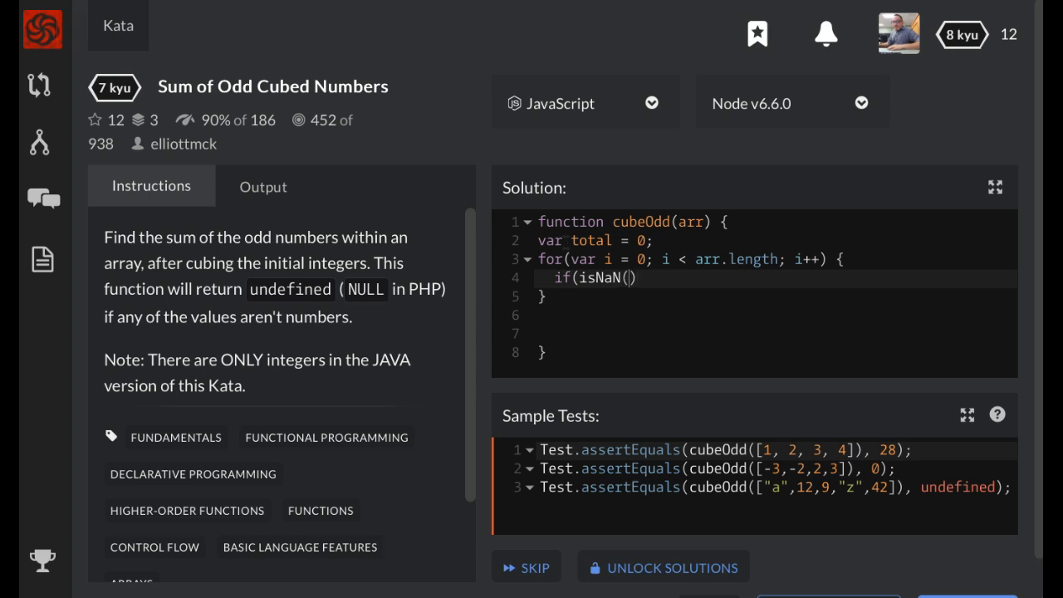
{"action": "type", "text": "arr"}
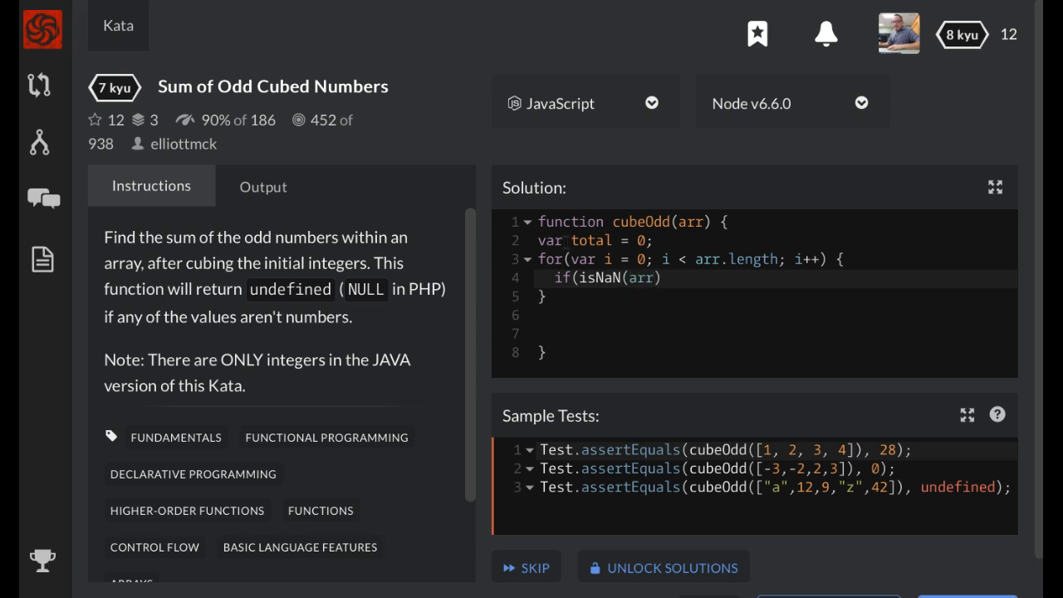
{"action": "type", "text": "[i]"}
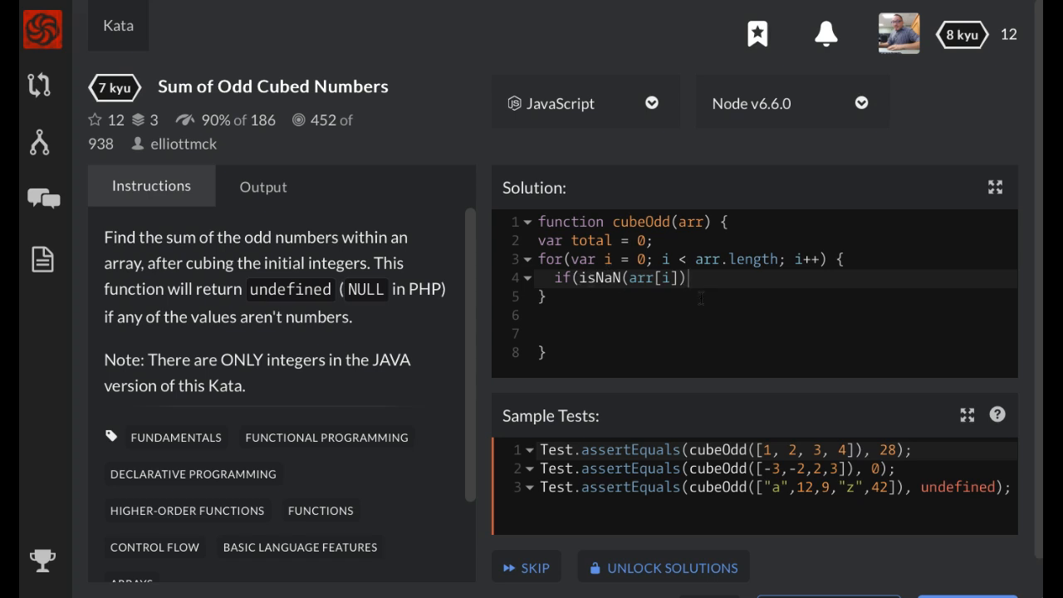
{"action": "type", "text": "===tru"}
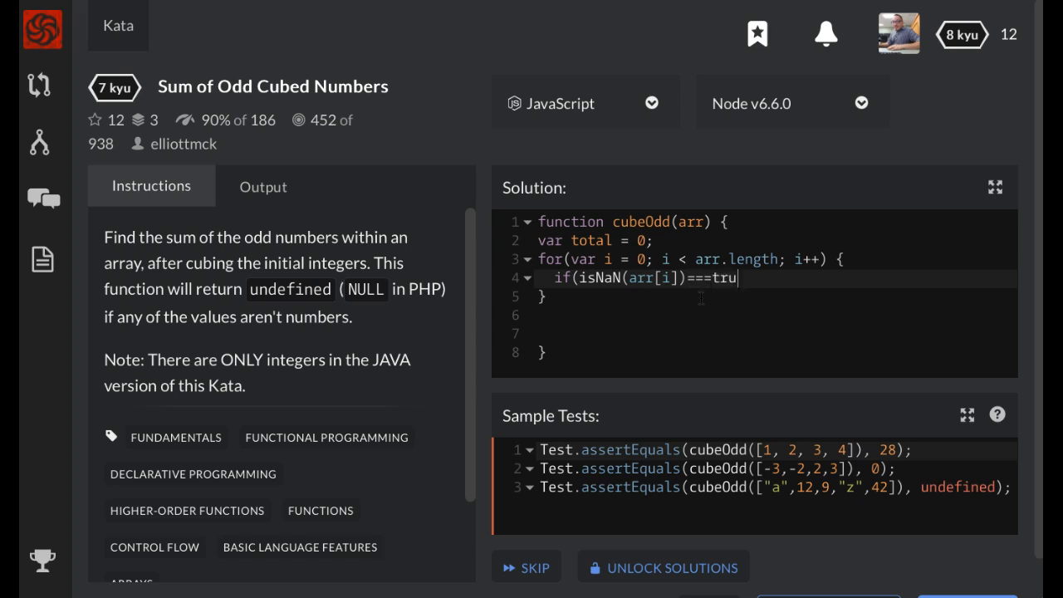
{"action": "type", "text": "e)"}
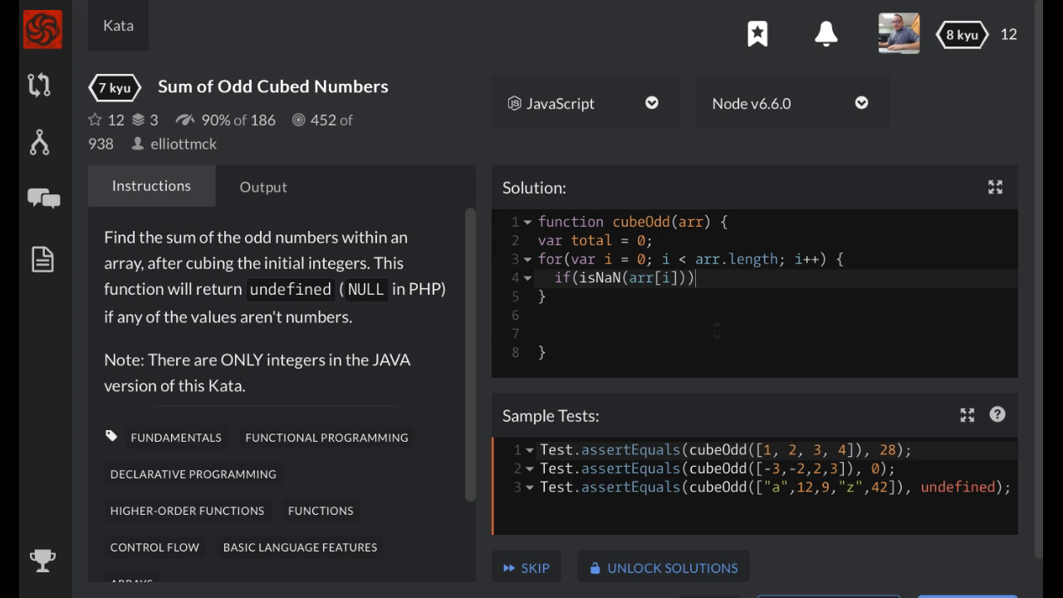
{"action": "type", "text": "{"}
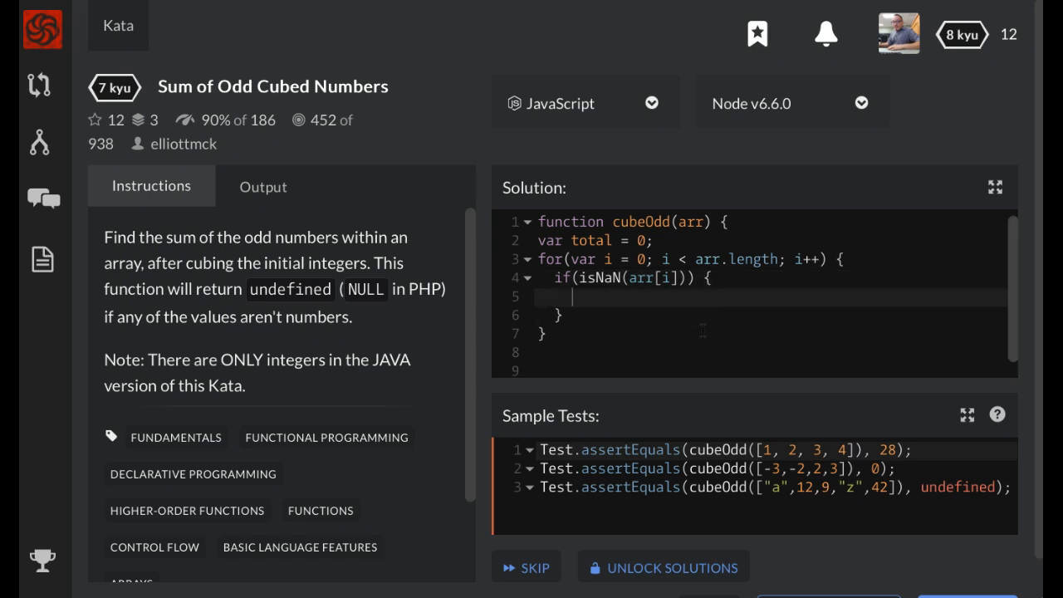
Step: Fill the isNaN branch with 'total = undefined' and 'return total;'
{"action": "type", "text": "to"}
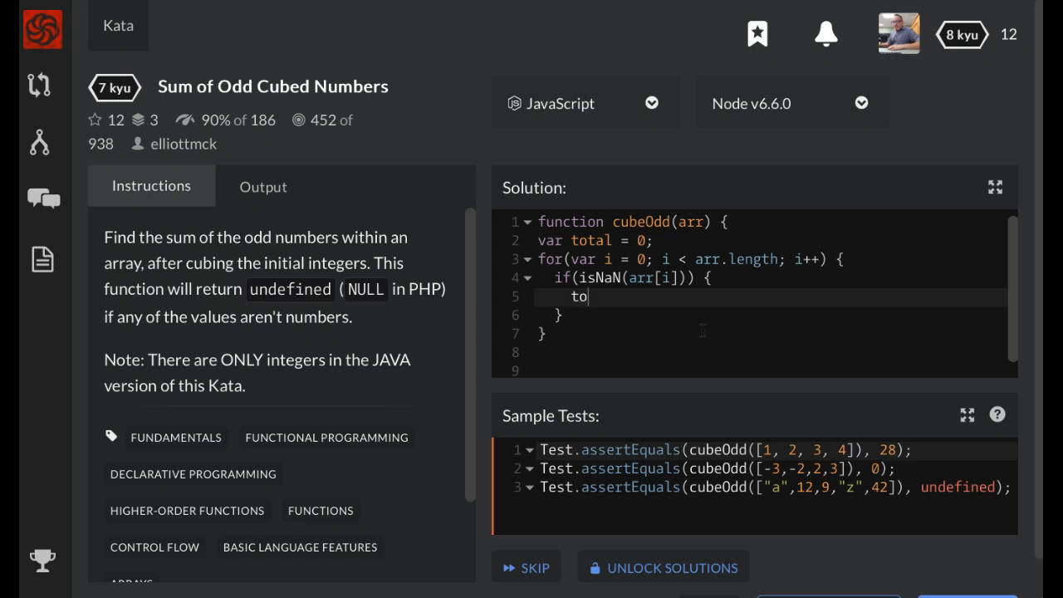
{"action": "type", "text": "tal ="}
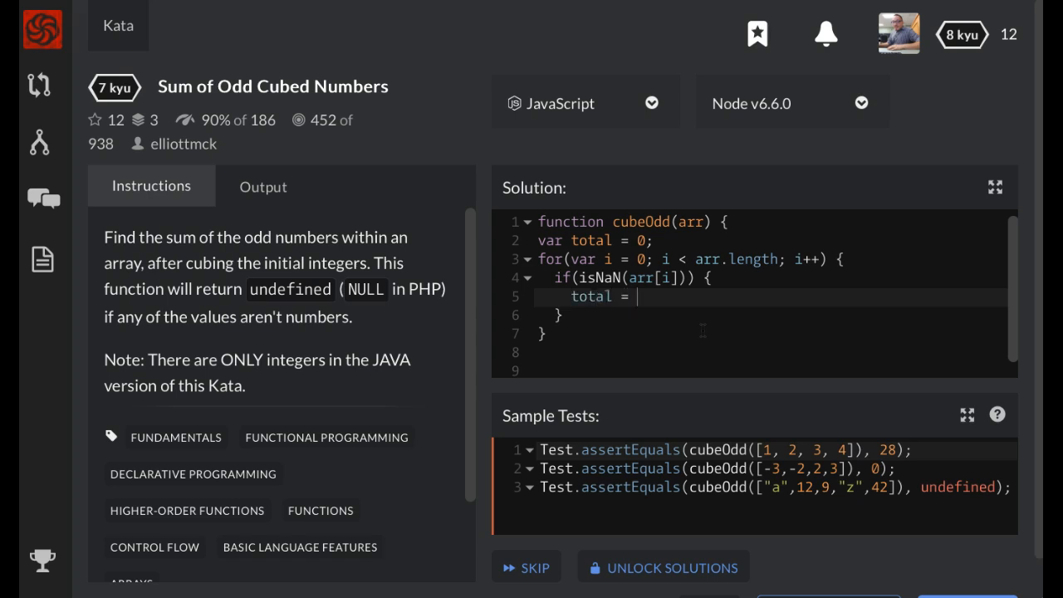
{"action": "type", "text": "undefined"}
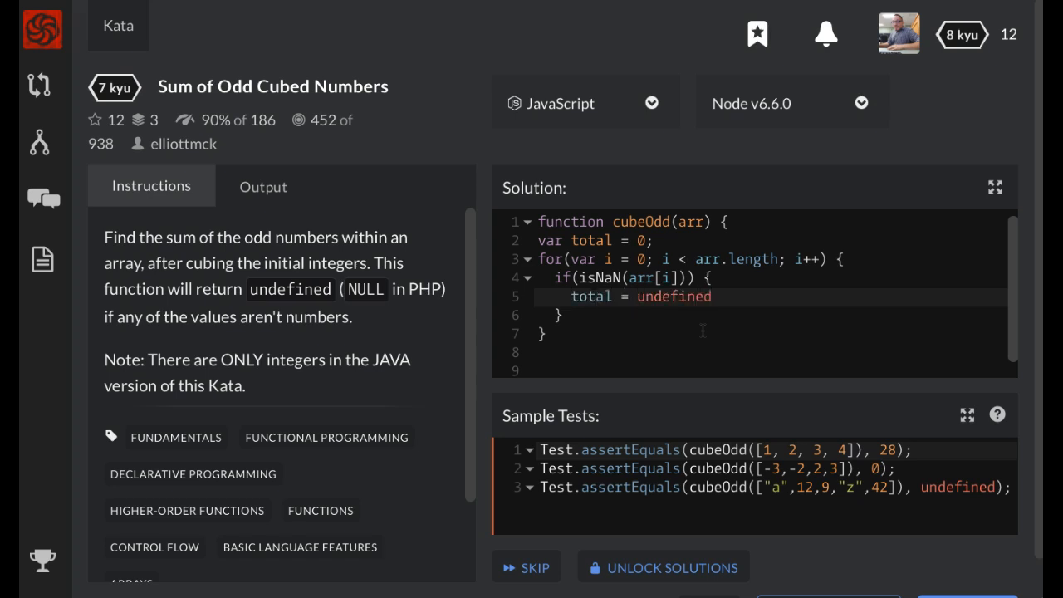
{"action": "type", "text": "retu"}
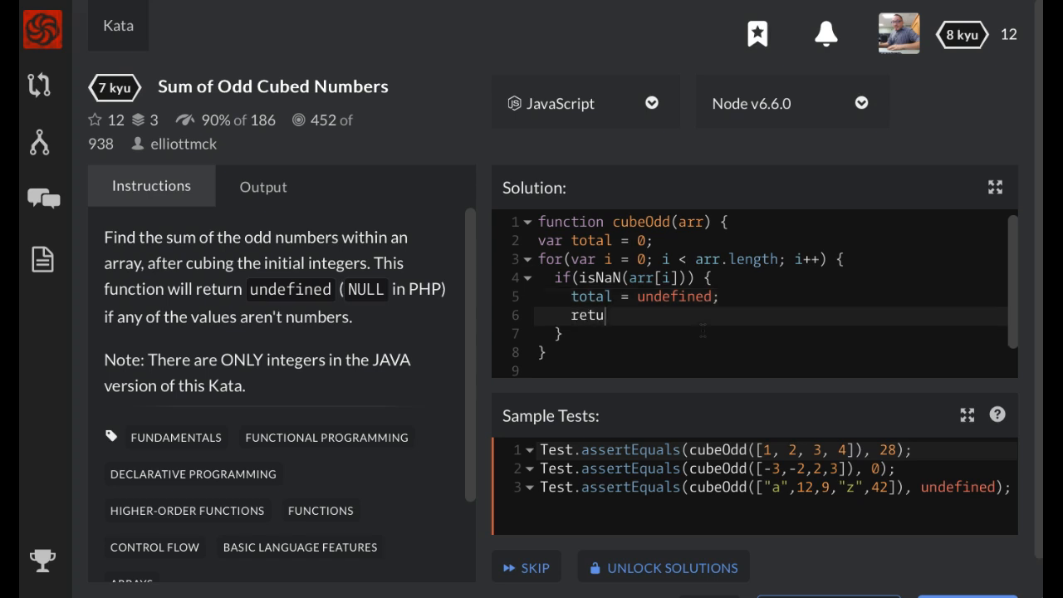
{"action": "type", "text": "rn total;"}
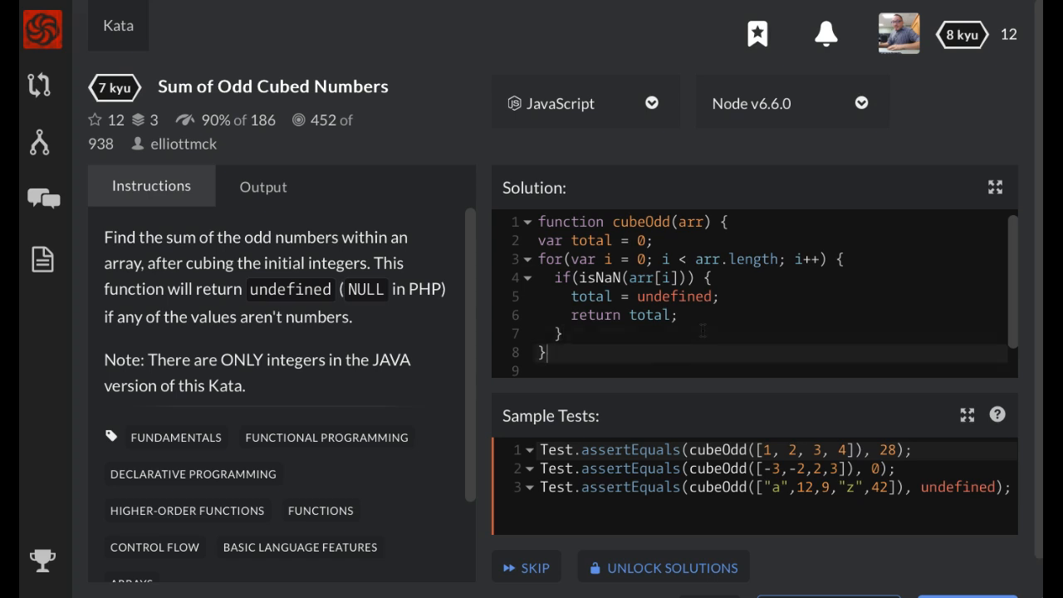
{"action": "key", "text": "enter"}
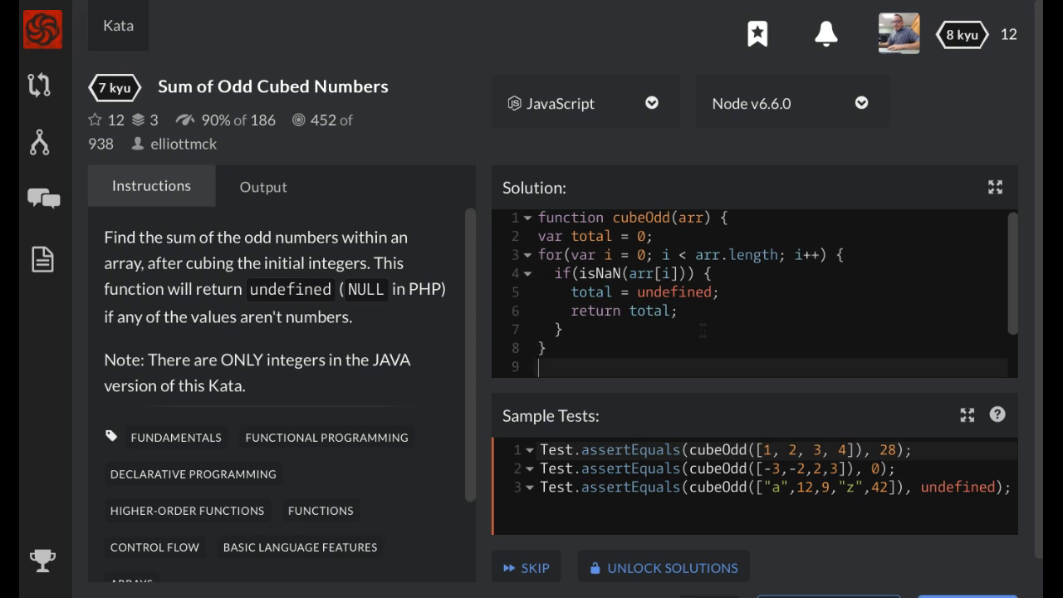
Step: Write arr.map(function(x) containing an if(x % 2 !== 0) check
{"action": "type", "text": "arr"}
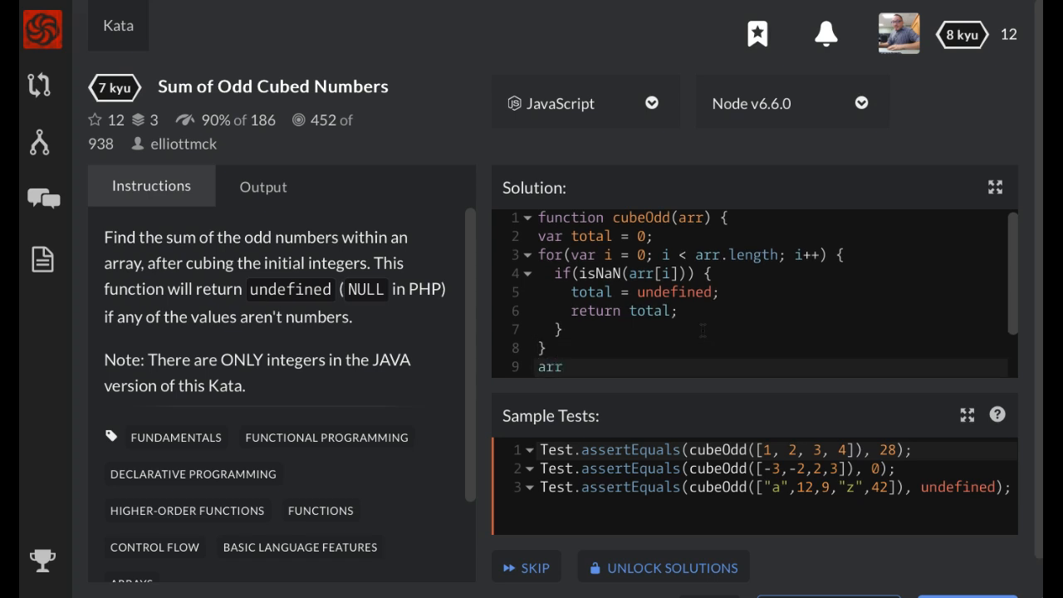
{"action": "type", "text": ".map("}
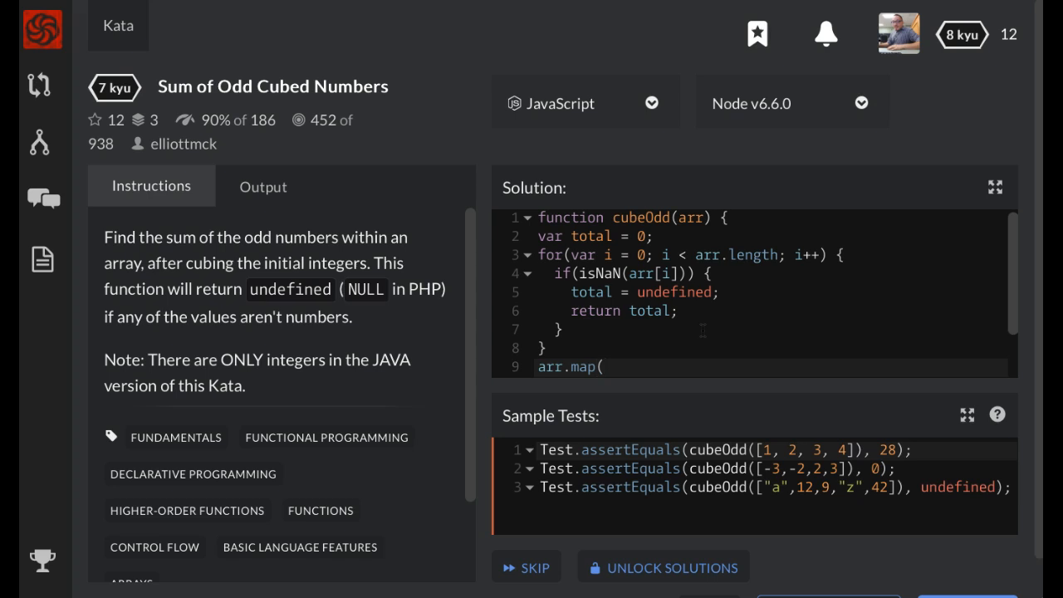
{"action": "type", "text": "function"}
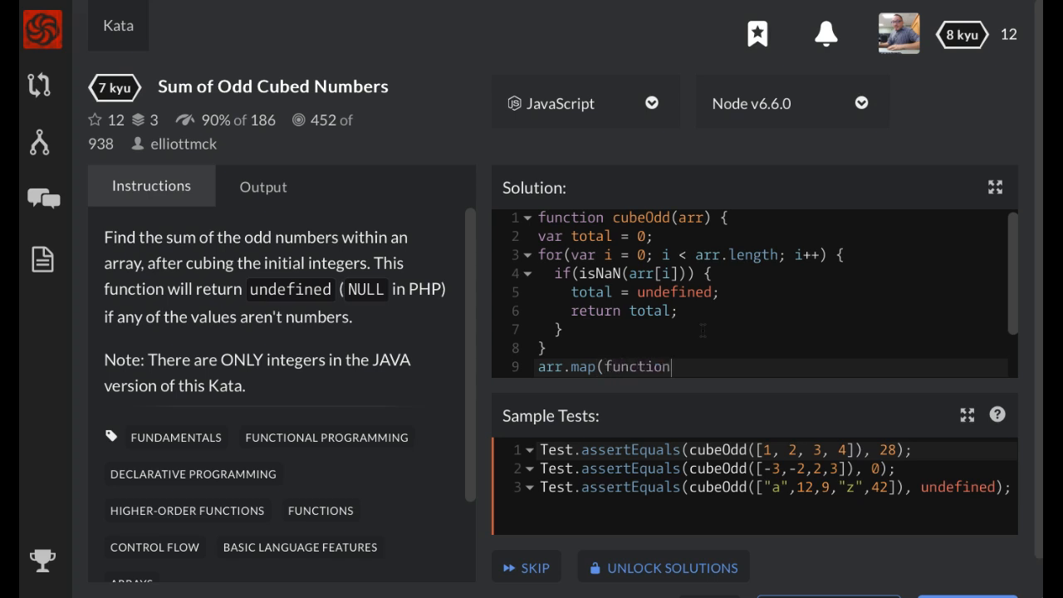
{"action": "type", "text": "x) {"}
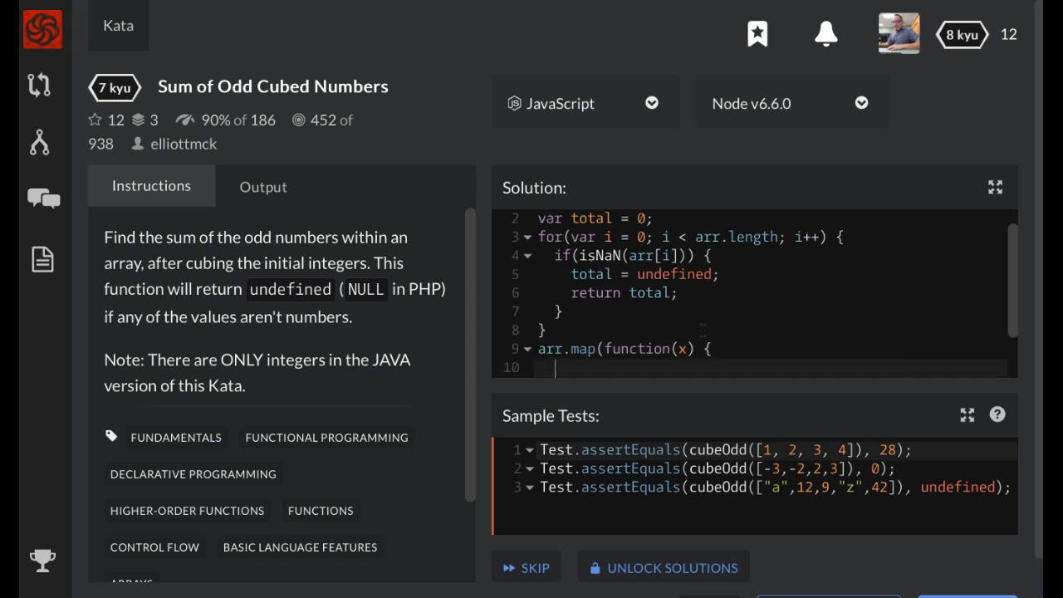
{"action": "type", "text": "if("}
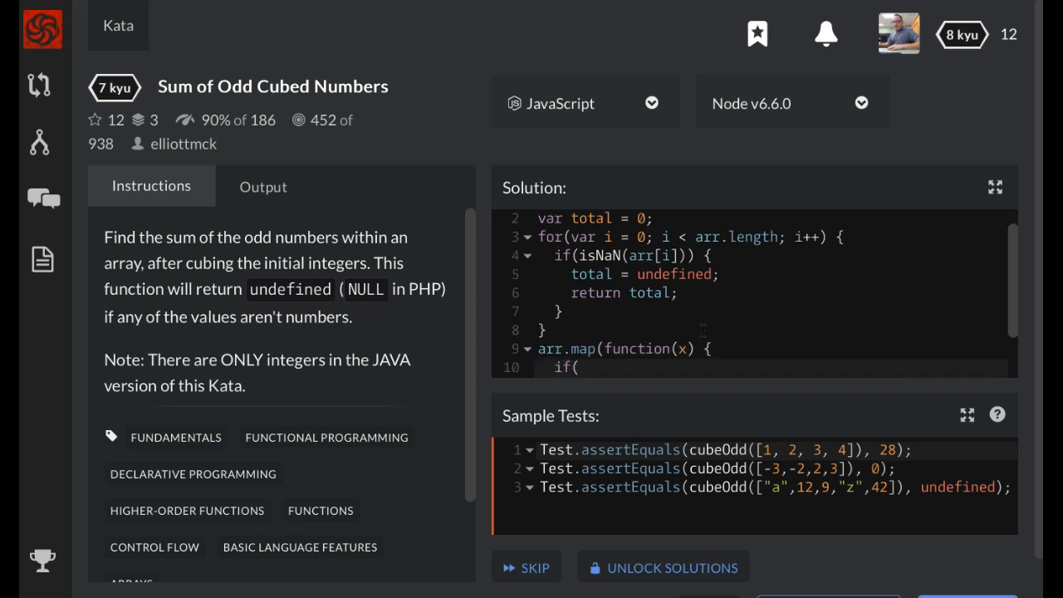
{"action": "type", "text": "x"}
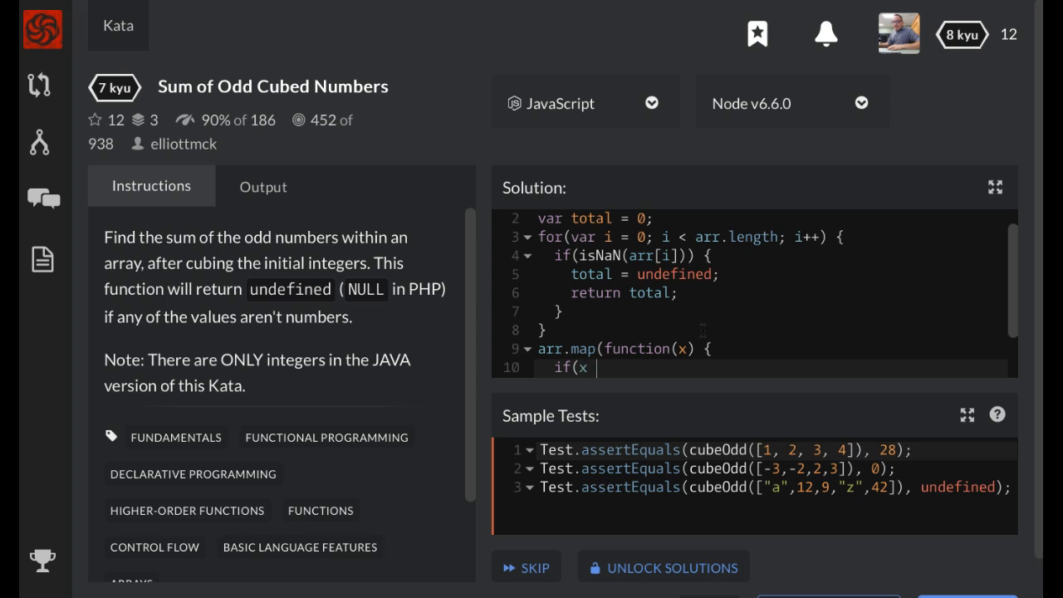
{"action": "type", "text": "% 2"}
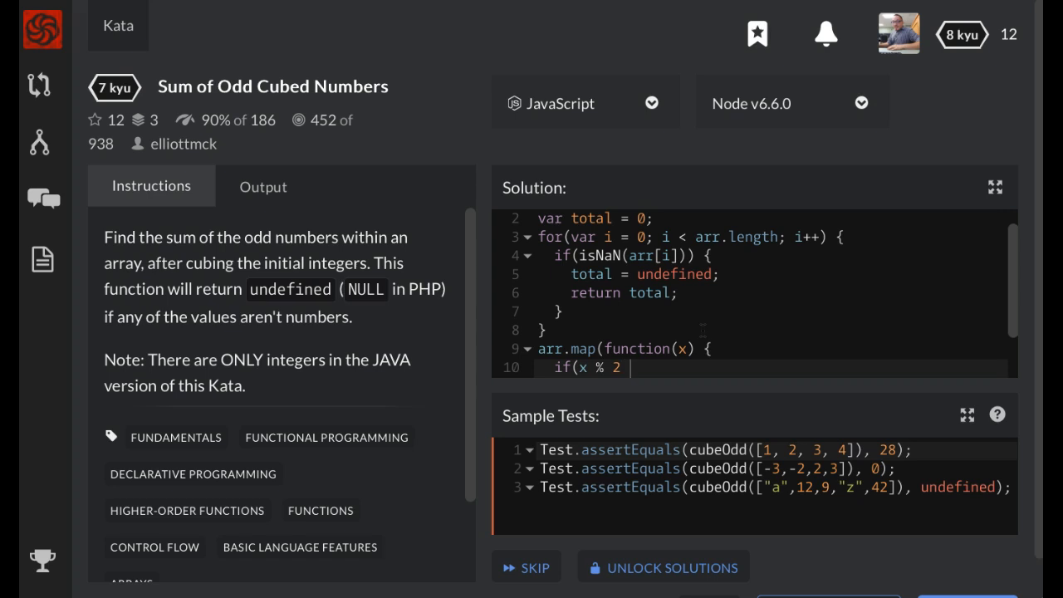
{"action": "type", "text": "!=="}
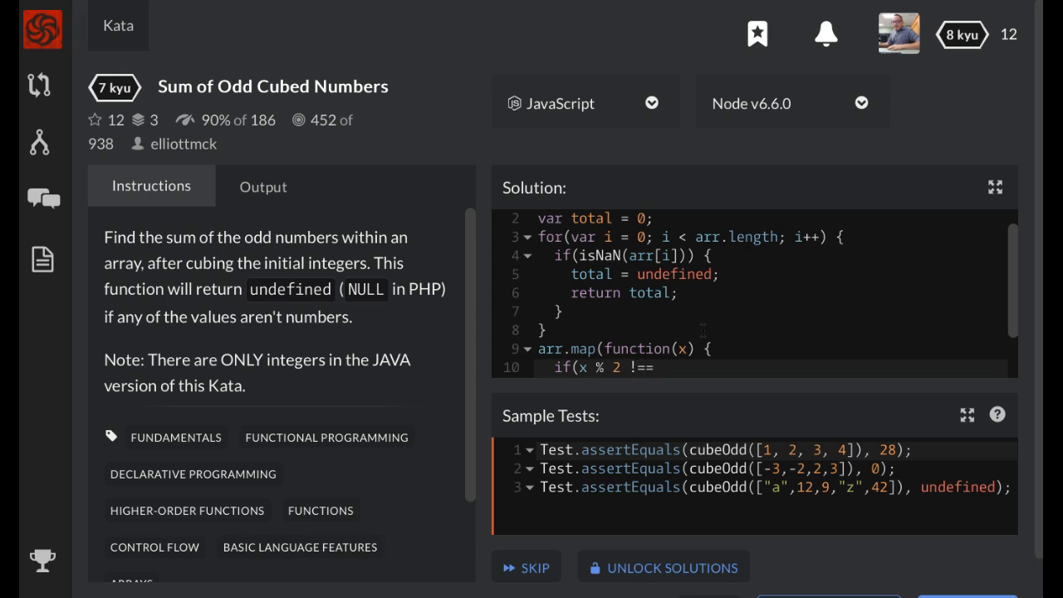
{"action": "type", "text": "0) {"}
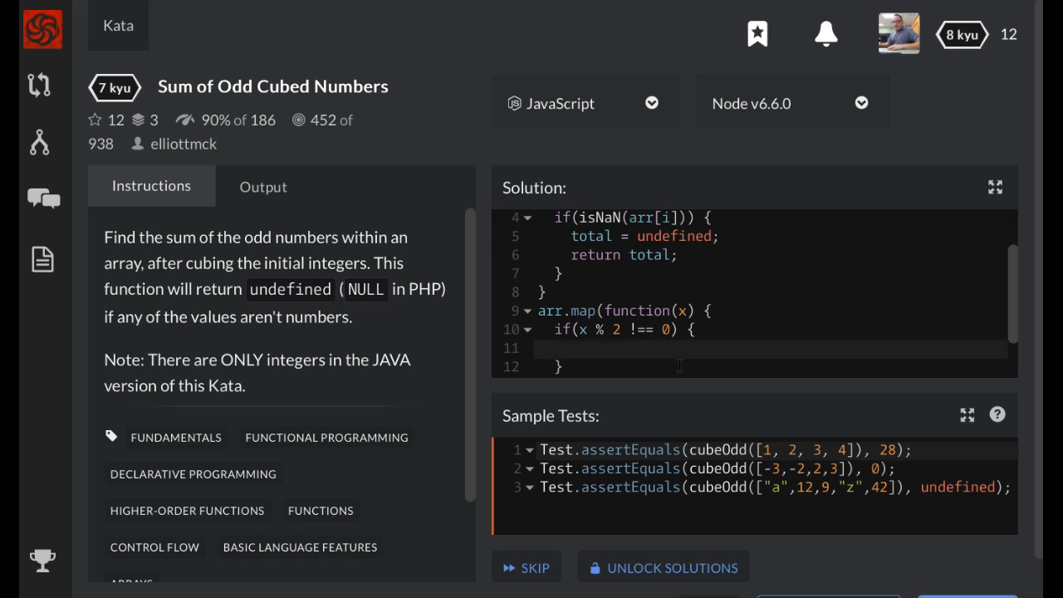
Step: In the odd branch, cube x and return total = total + x
{"action": "type", "text": "x"}
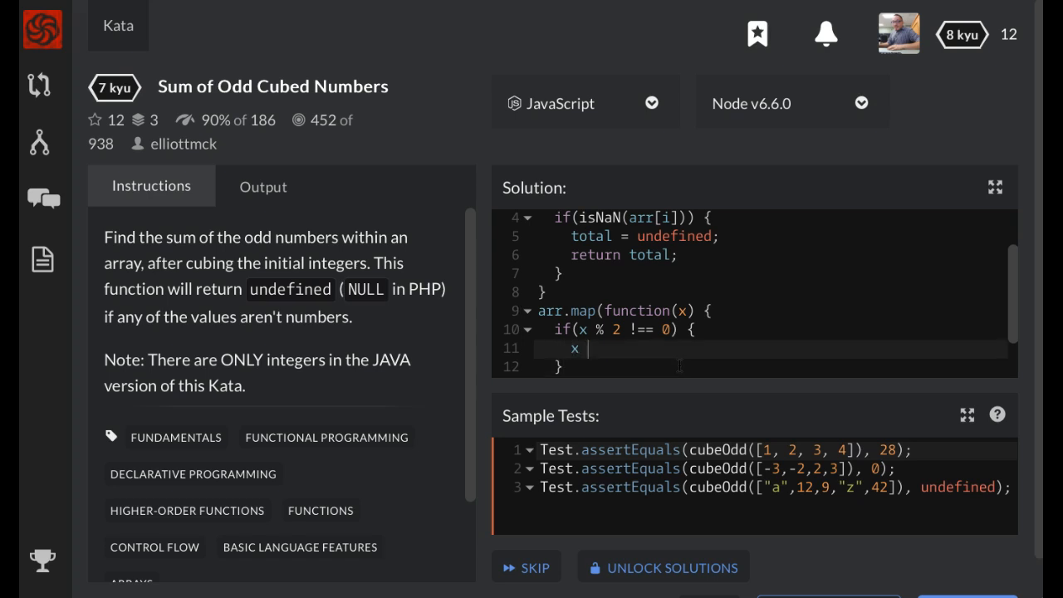
{"action": "type", "text": "="}
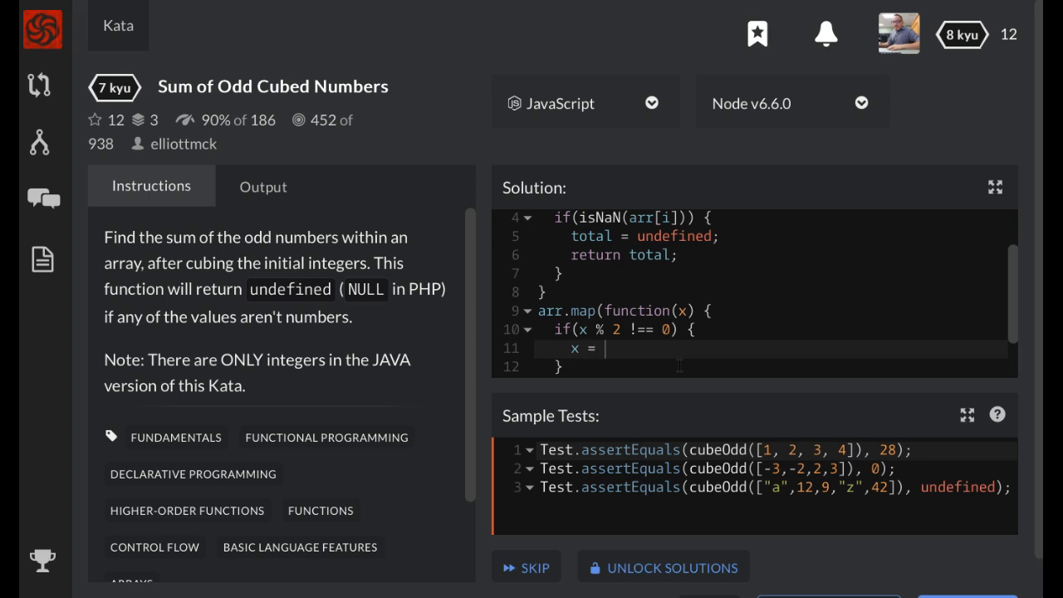
{"action": "type", "text": "x * x"}
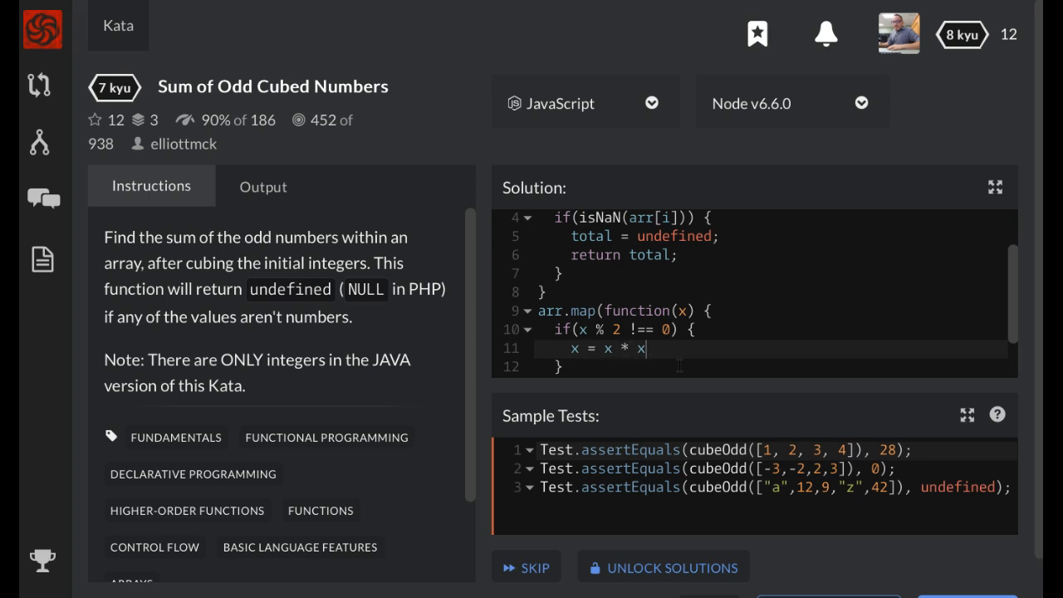
{"action": "type", "text": "* x"}
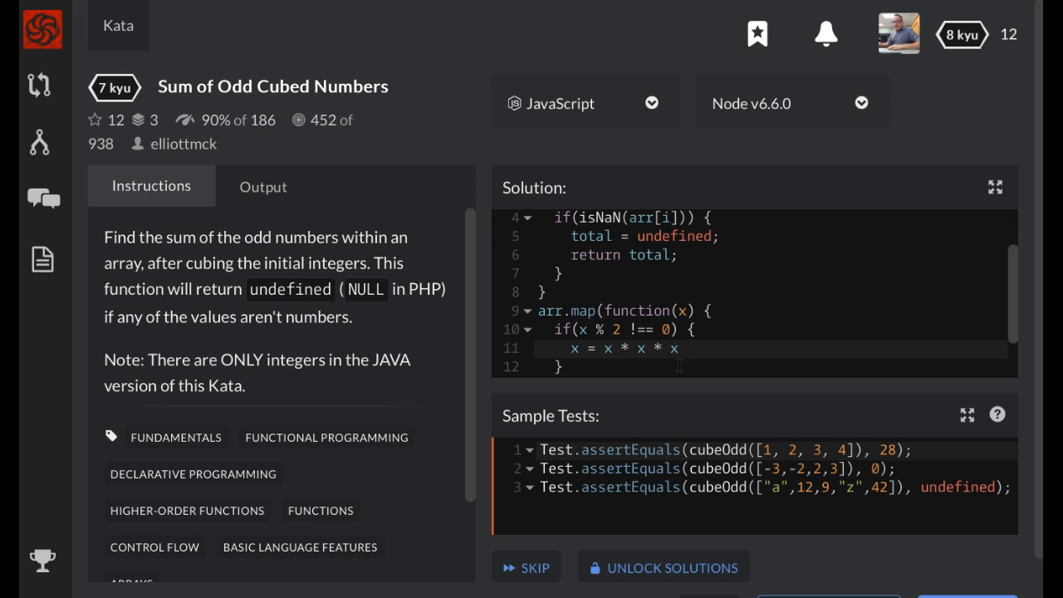
{"action": "type", "text": "re"}
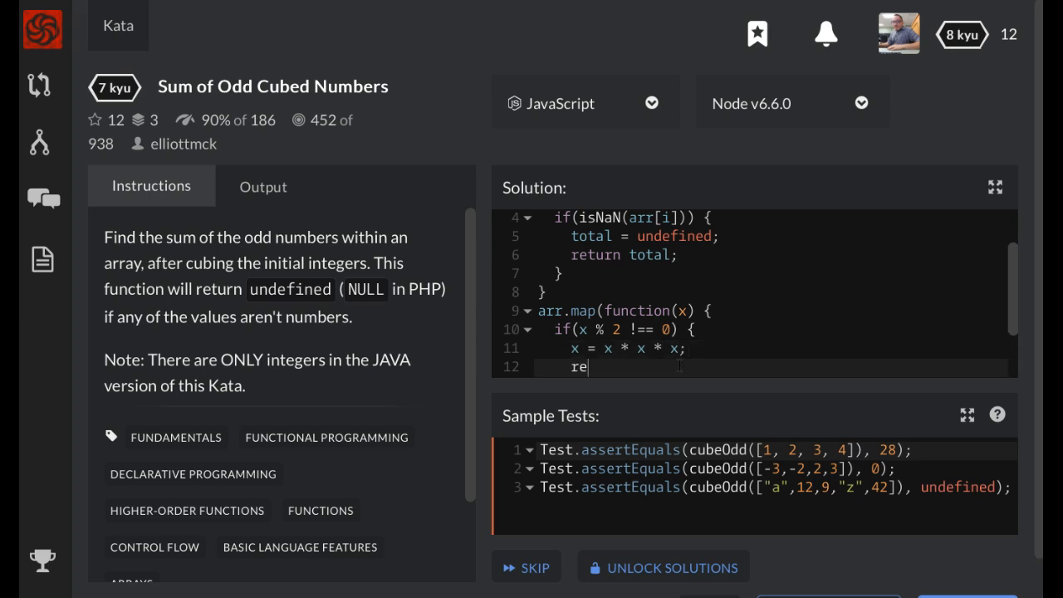
{"action": "type", "text": "turn total = tot"}
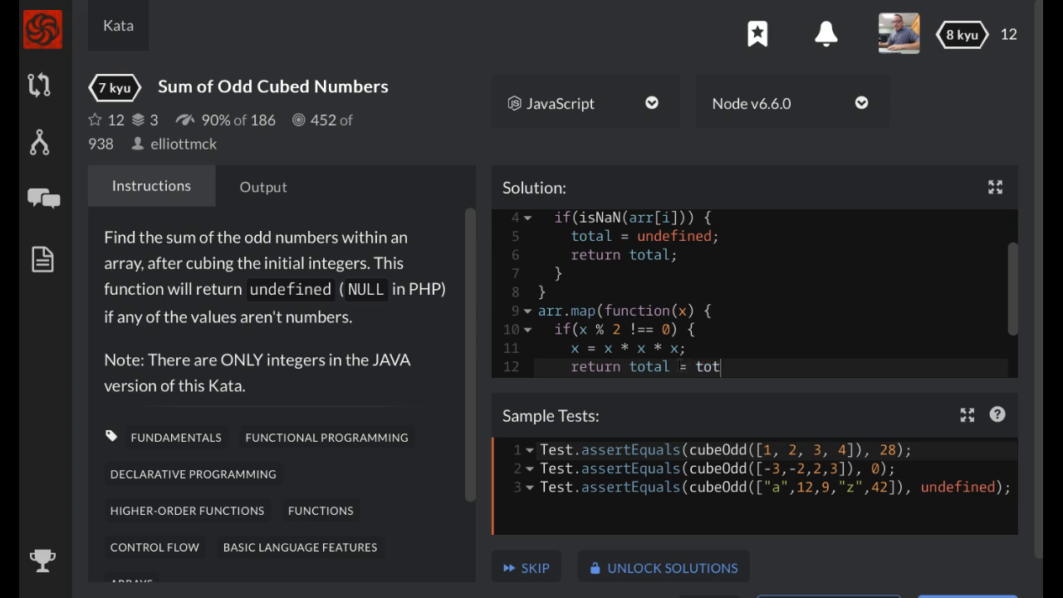
{"action": "type", "text": "al + x;"}
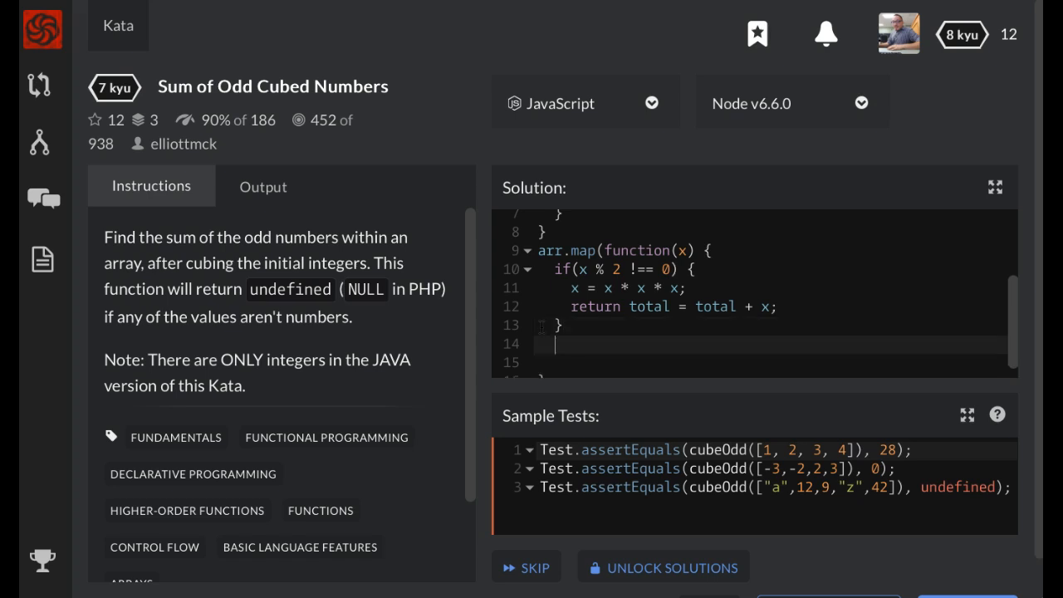
Step: Close the map callback and end cubeOdd with 'return total;'
{"action": "type", "text": "})"}
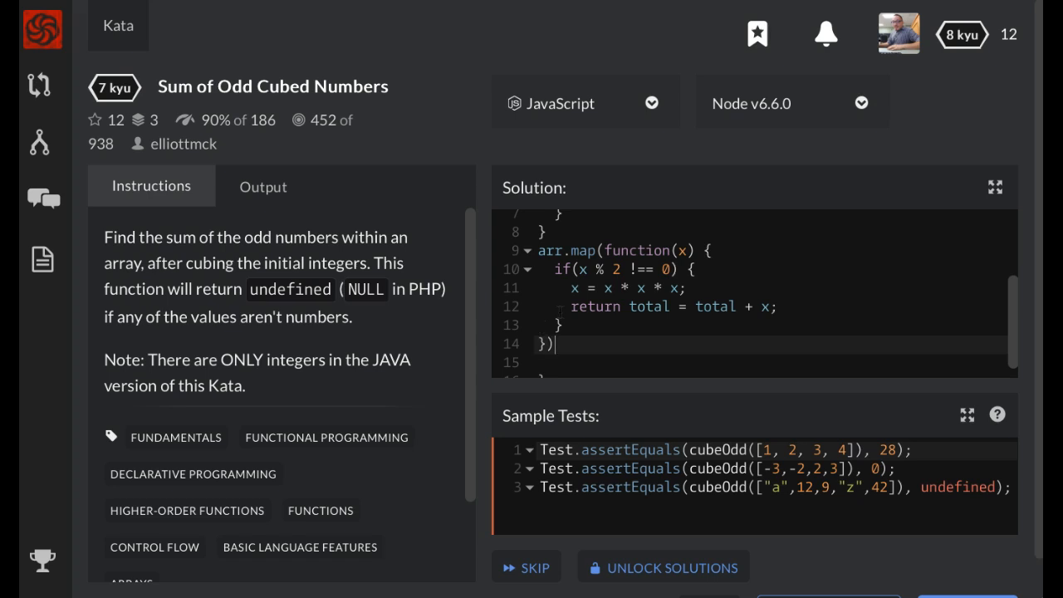
{"action": "type", "text": ";"}
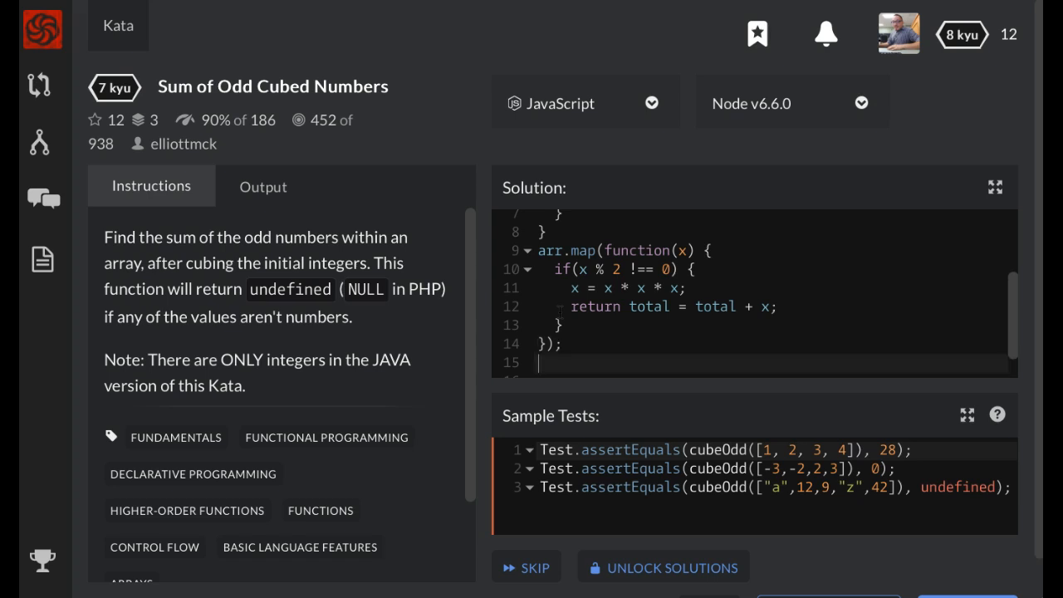
{"action": "type", "text": "return"}
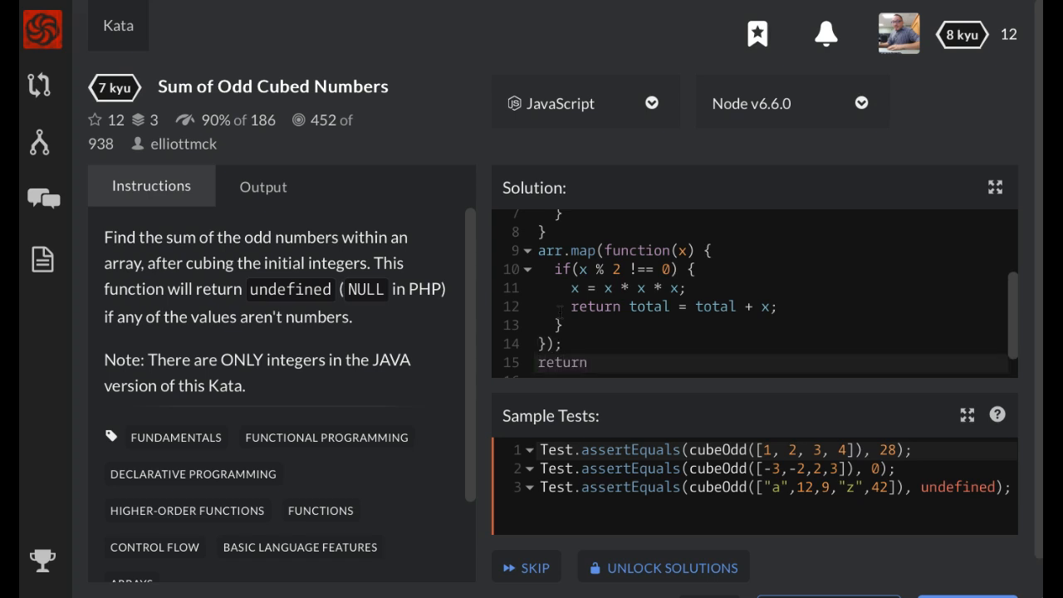
{"action": "type", "text": "total;"}
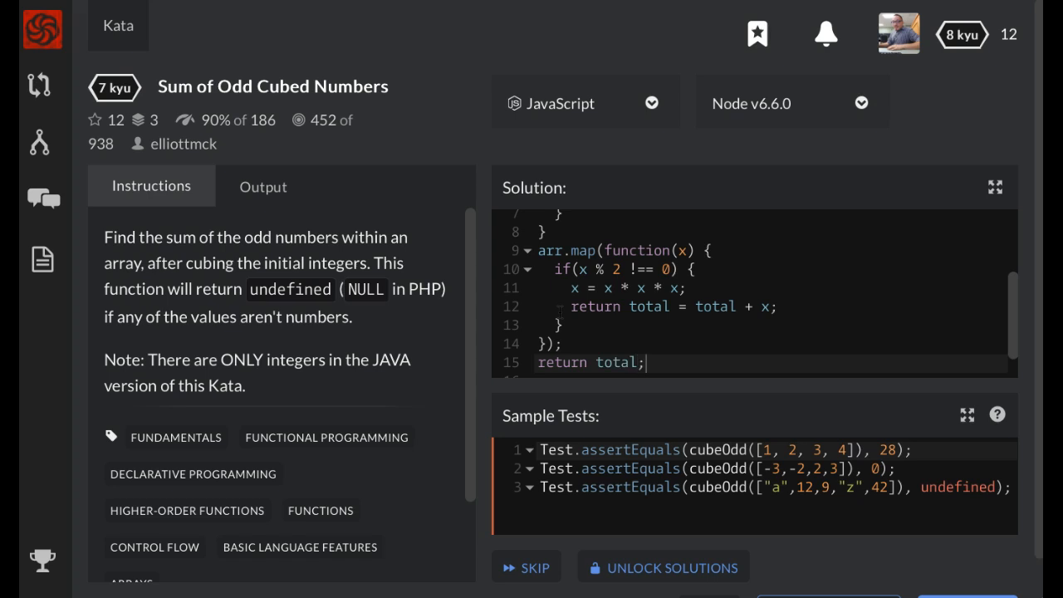
{"action": "scroll", "scroll_direction": "down", "scroll_amount": 3}
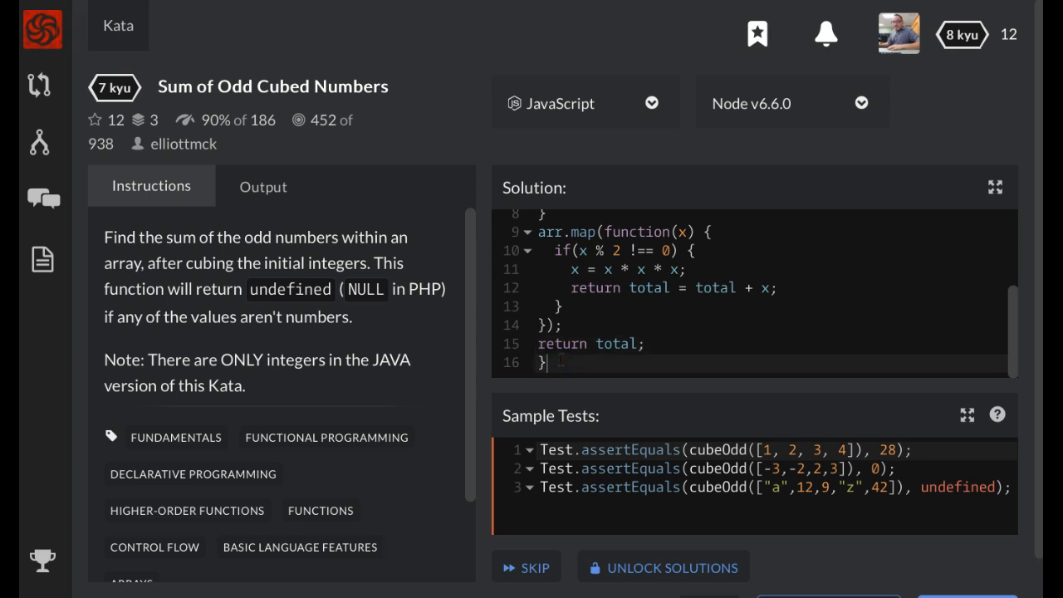
{"action": "type", "text": ";"}
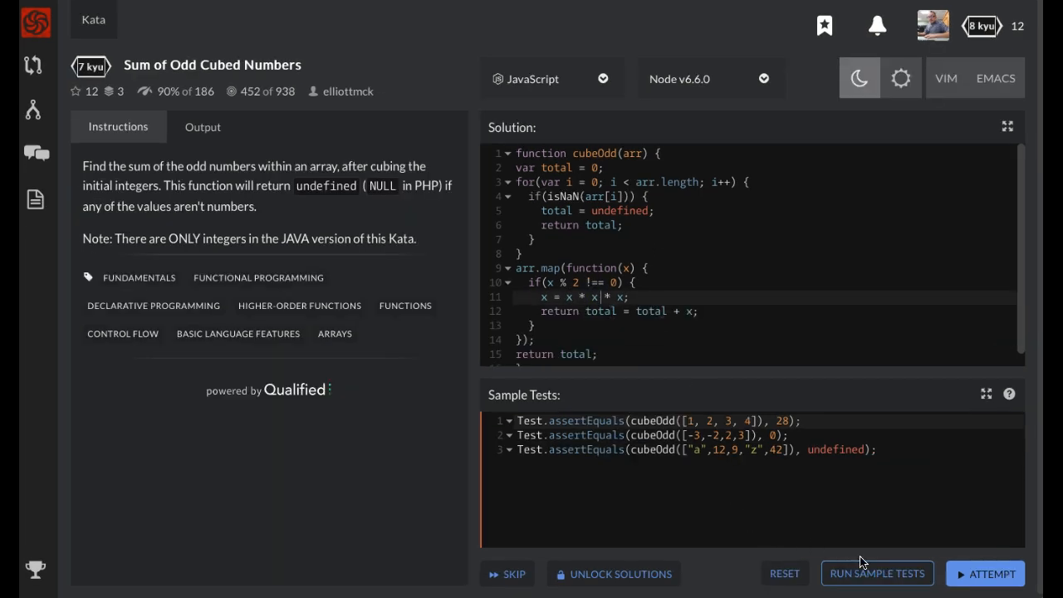
Step: Run the sample tests and confirm all three pass
{"action": "left_click", "coordinate": [877, 573]}
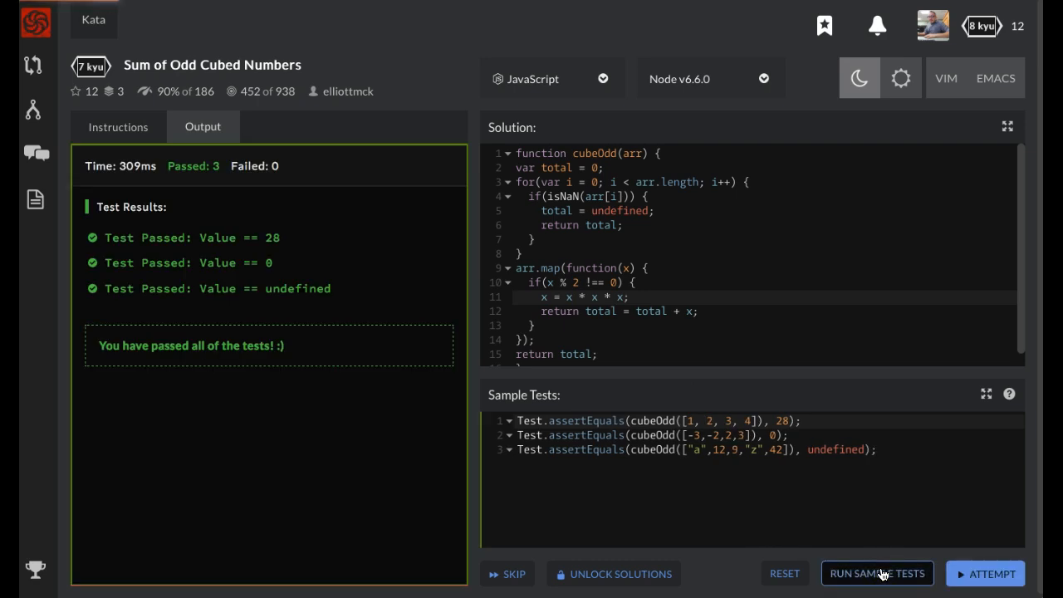
{"action": "mouse_move", "coordinate": [162, 226]}
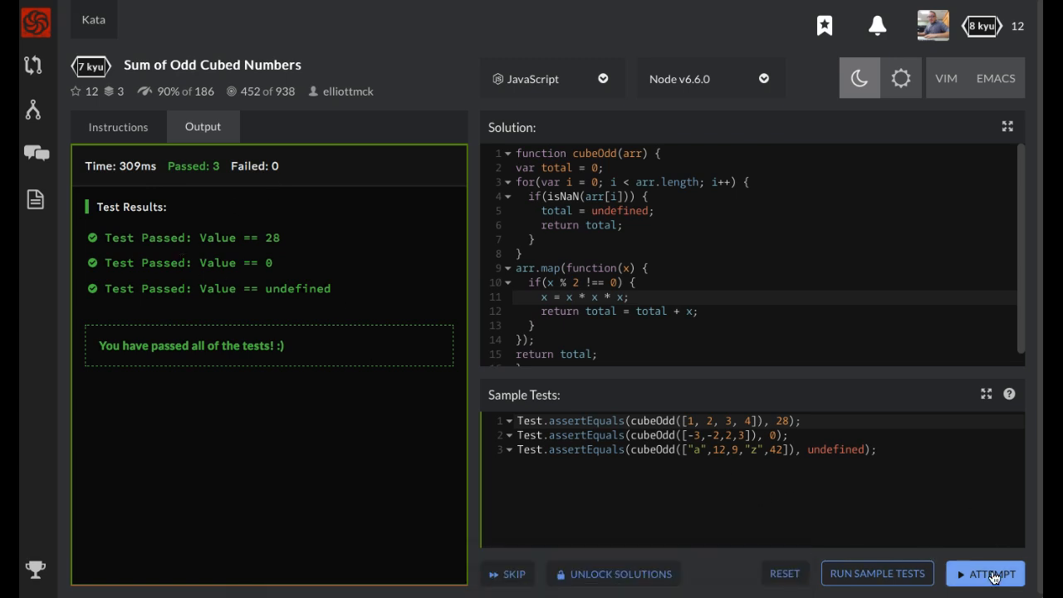
{"action": "mouse_move", "coordinate": [992, 574]}
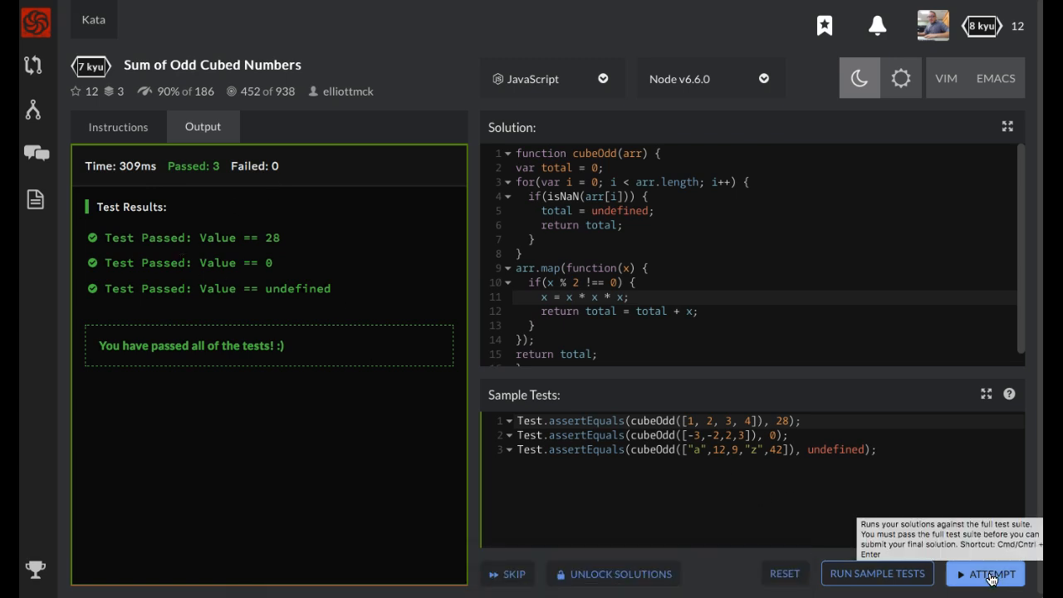
Step: Submit an Attempt and confirm 102 tests passed with 0 failed
{"action": "left_click", "coordinate": [992, 573]}
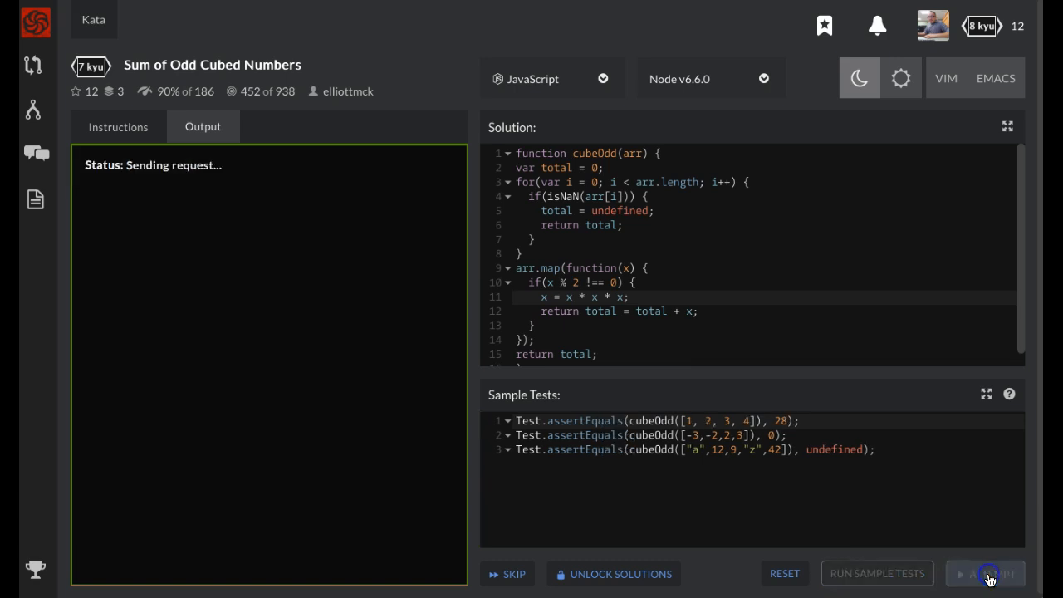
{"action": "left_click", "coordinate": [985, 573]}
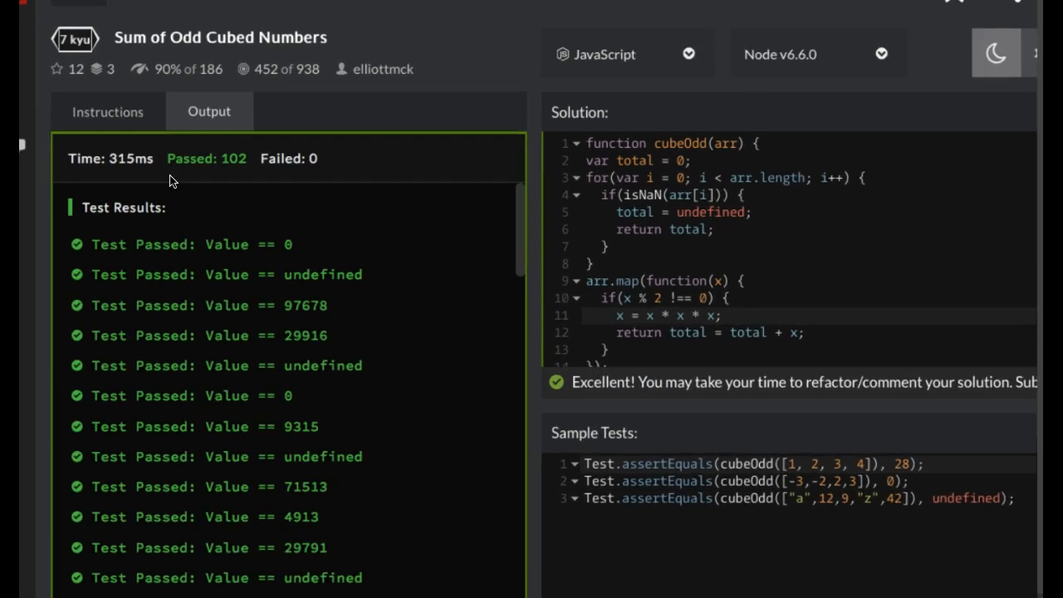
{"action": "scroll", "scroll_direction": "down", "scroll_amount": 3}
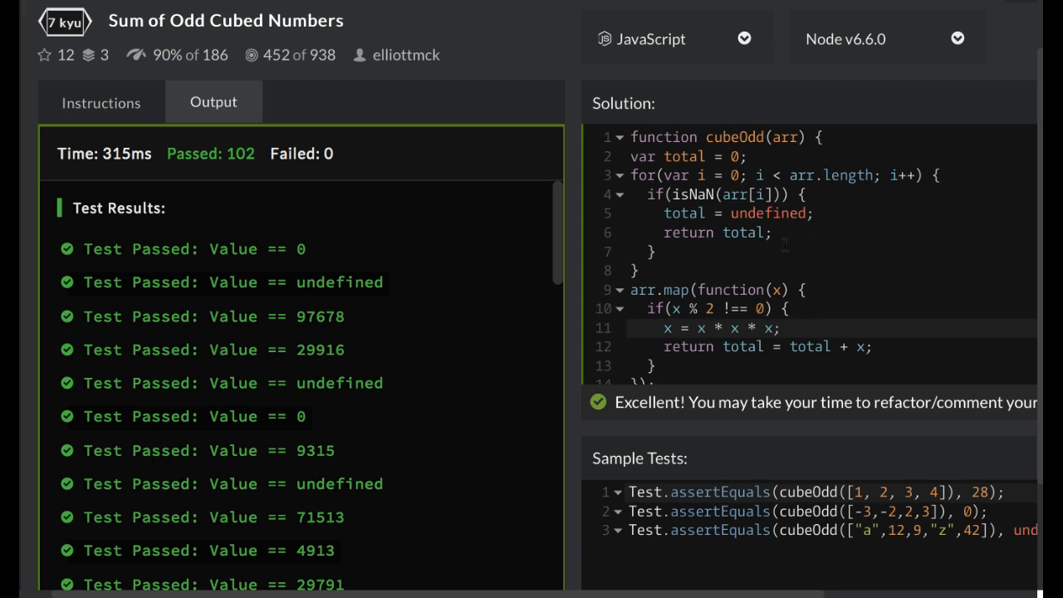
{"action": "mouse_move", "coordinate": [606, 240]}
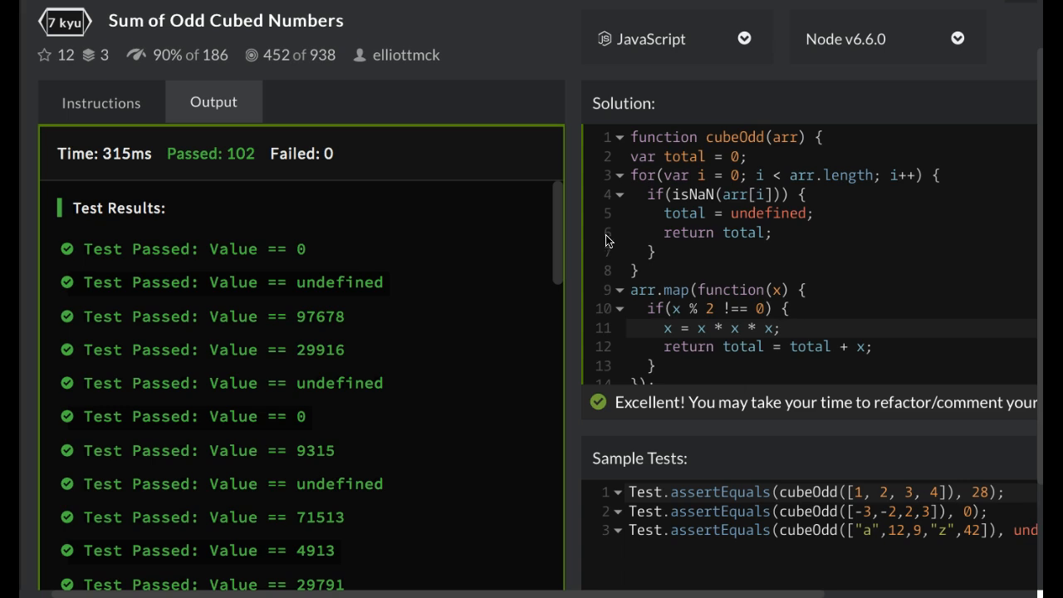
{"action": "mouse_move", "coordinate": [602, 243]}
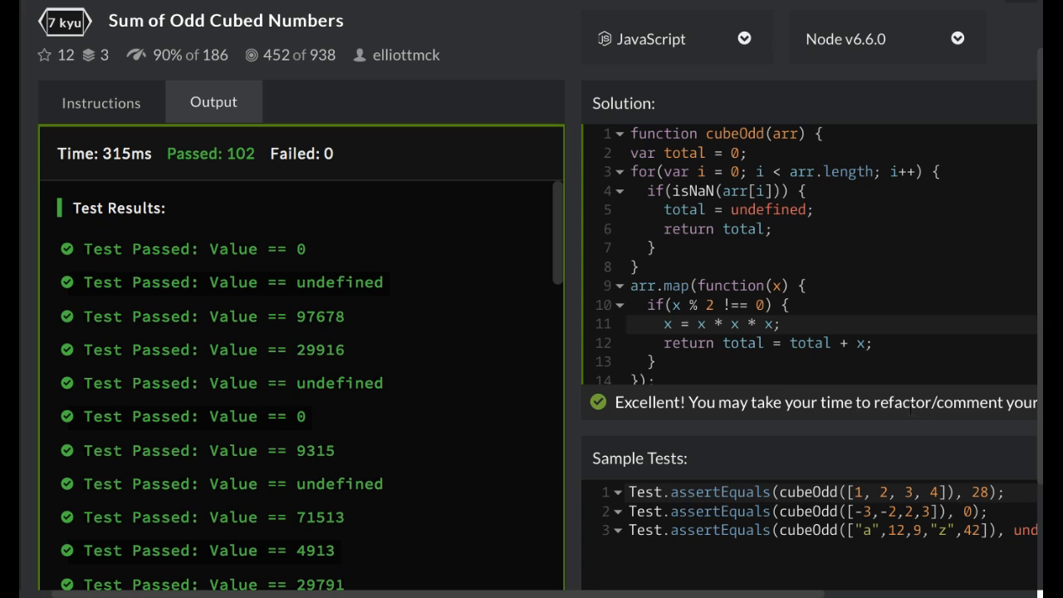
{"action": "mouse_move", "coordinate": [716, 441]}
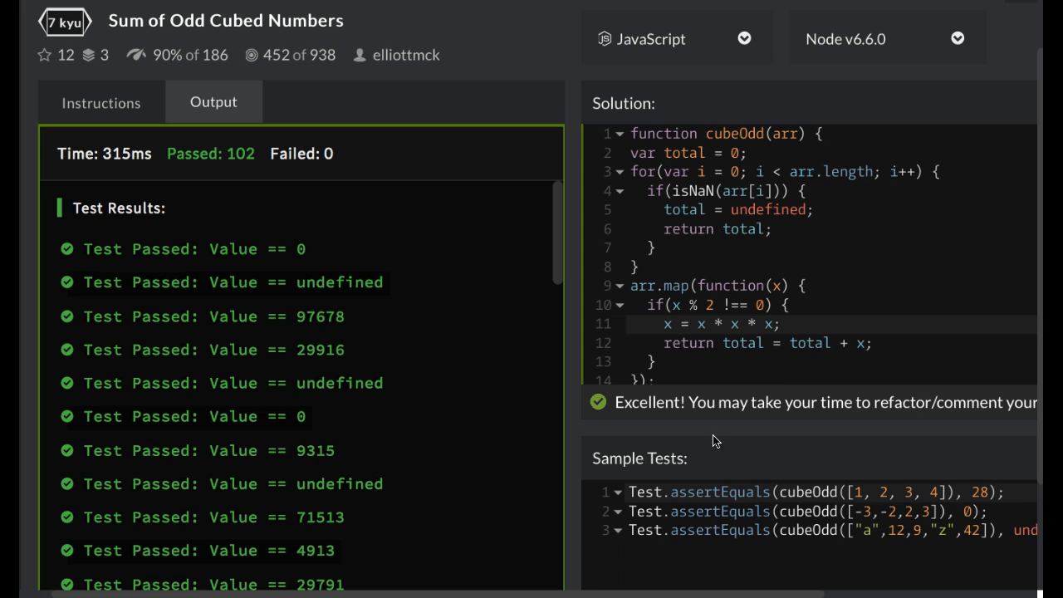